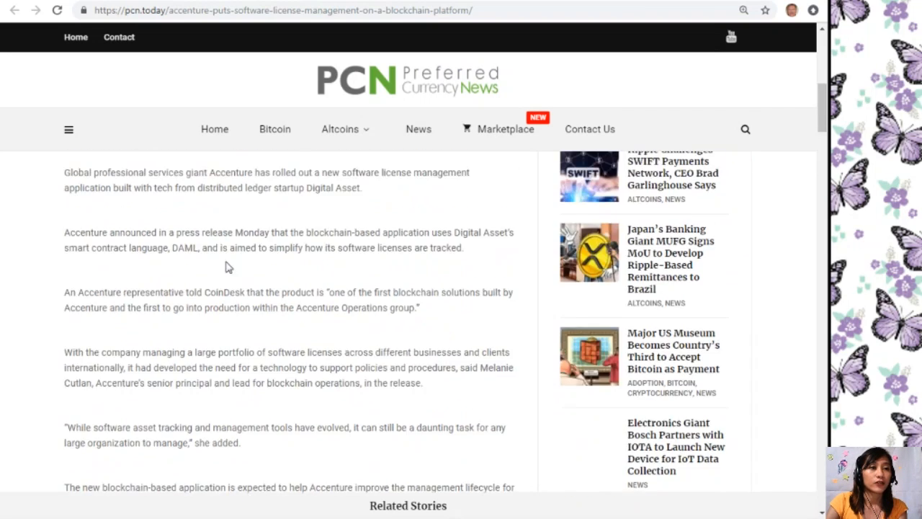
Step: Read through the Accenture article, then switch to the preferredcurrency.news tab
scroll("up", 3)
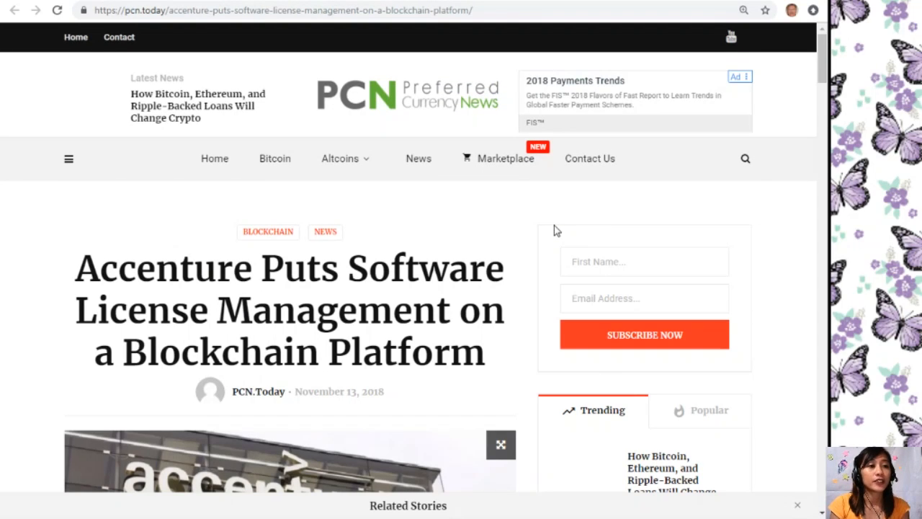
scroll("down", 3)
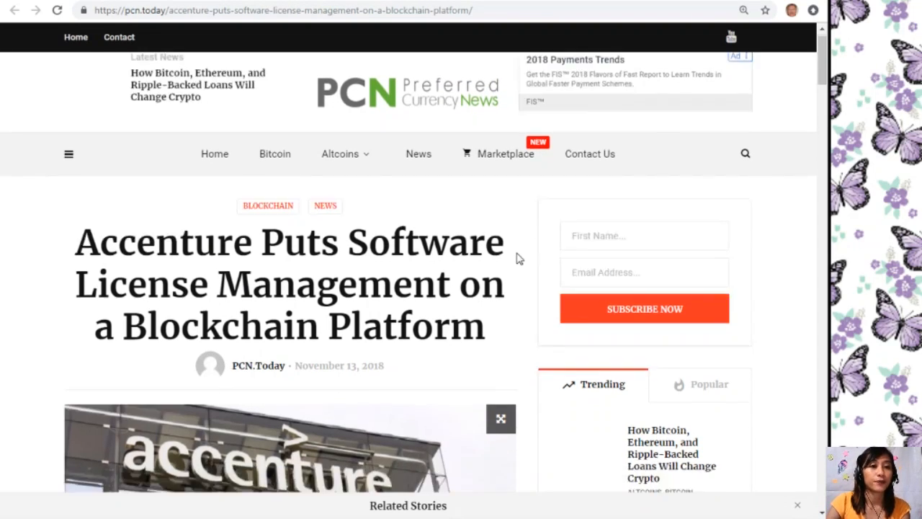
scroll("down", 3)
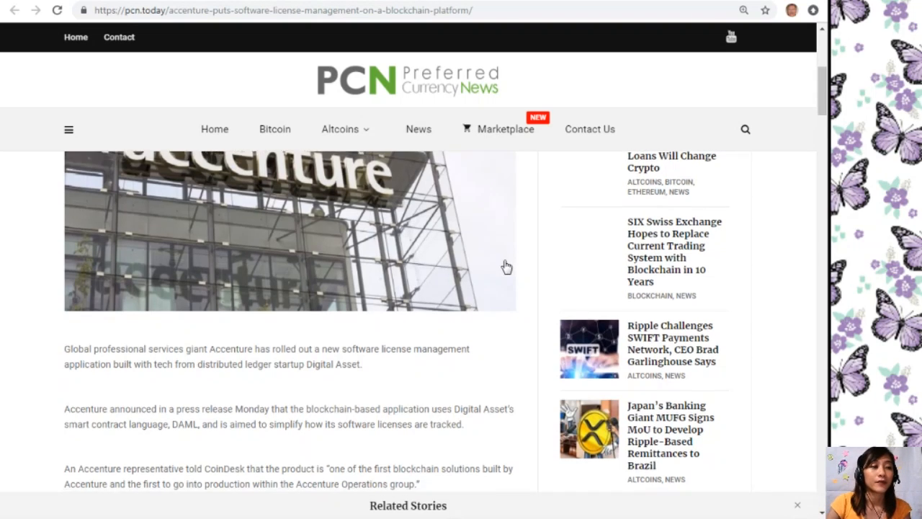
scroll("down", 3)
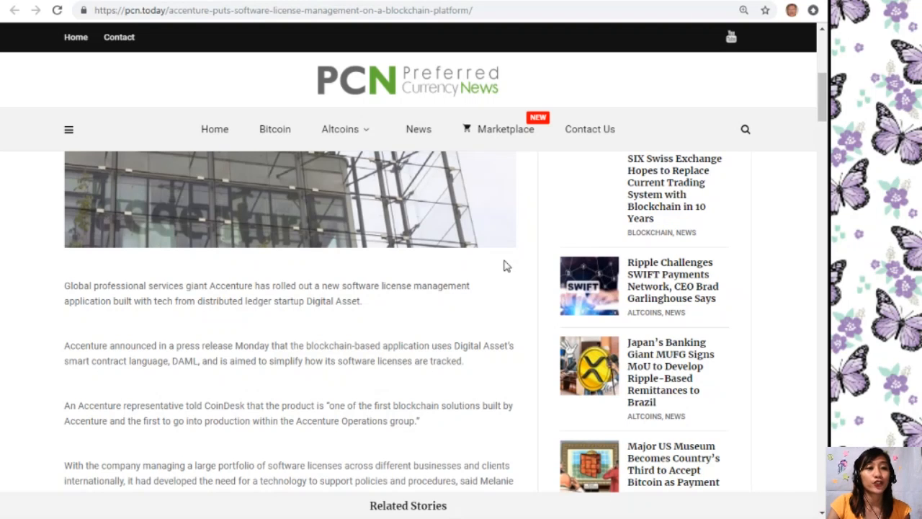
scroll("down", 3)
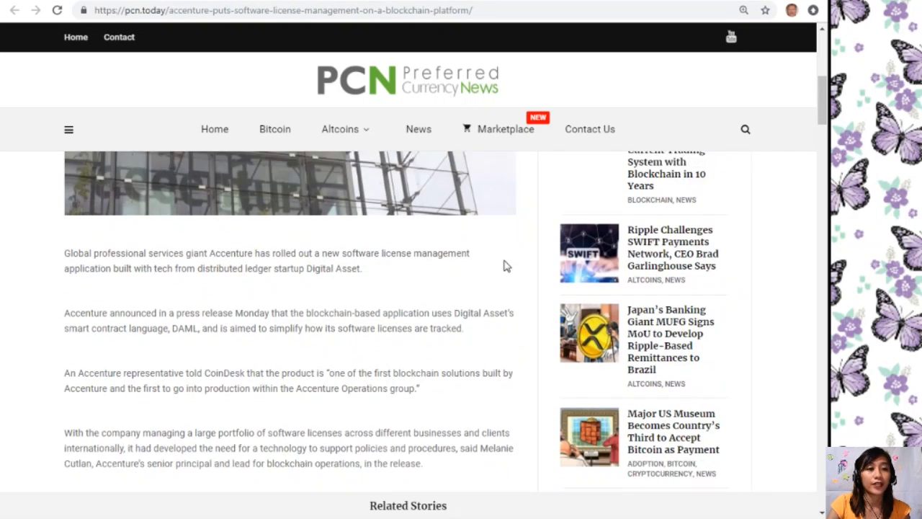
scroll("down", 3)
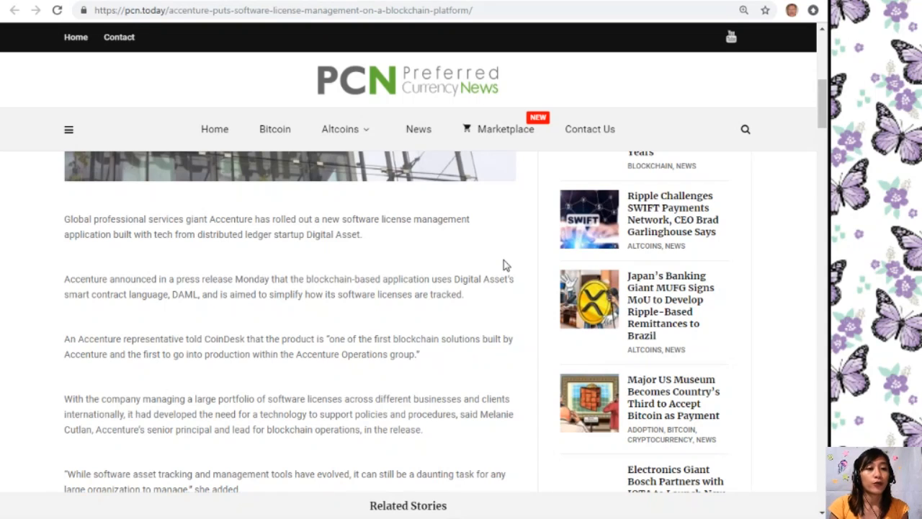
scroll("down", 3)
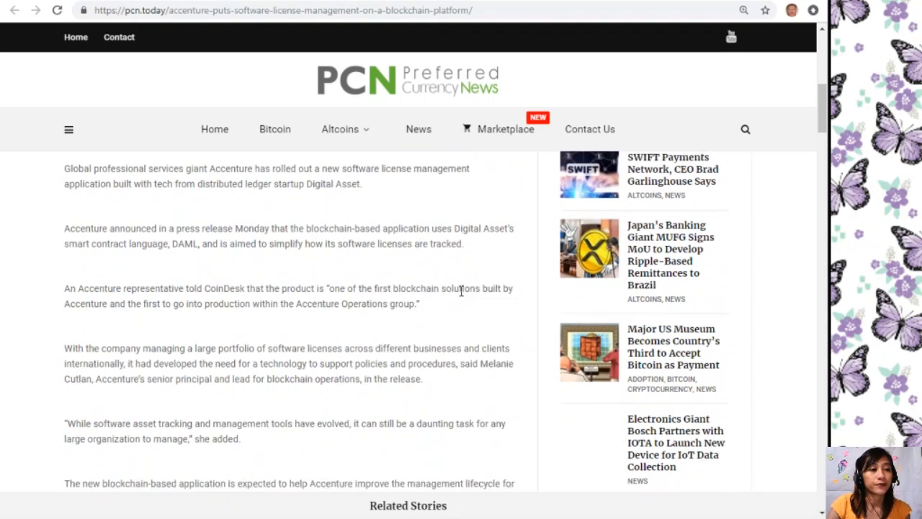
scroll("down", 3)
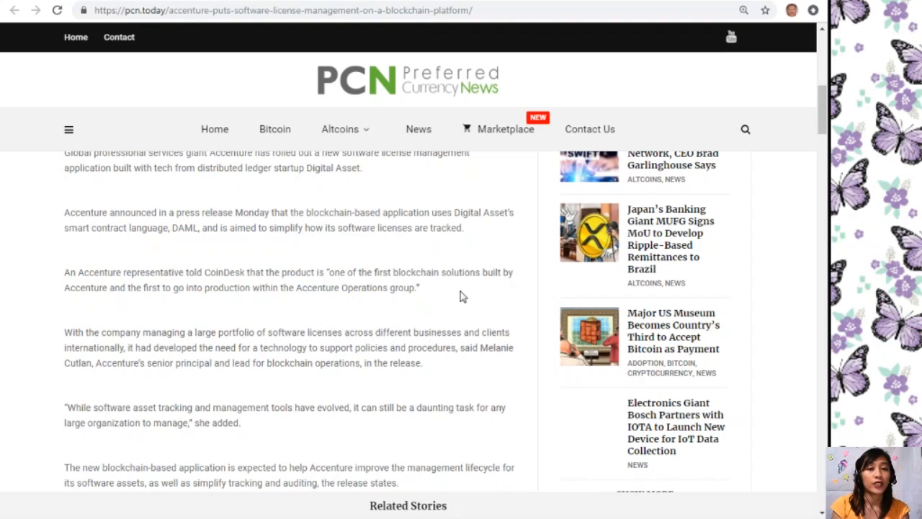
scroll("down", 3)
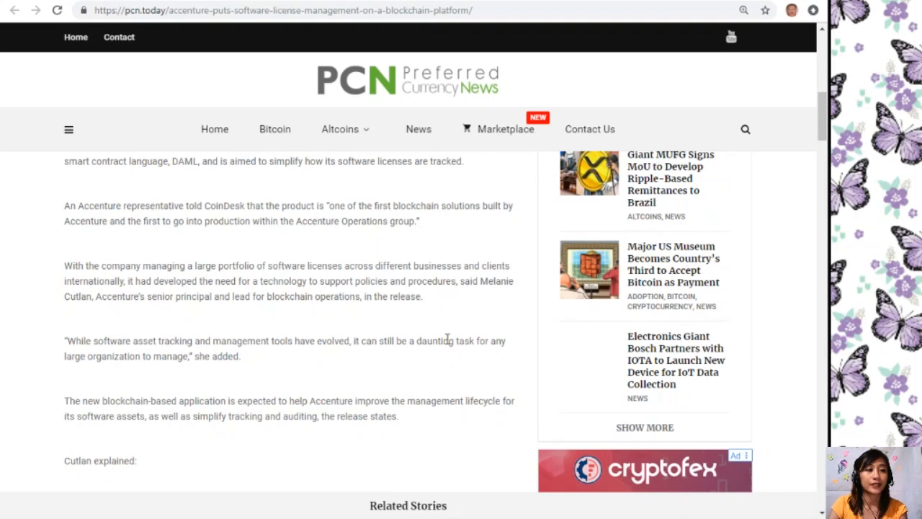
scroll("down", 3)
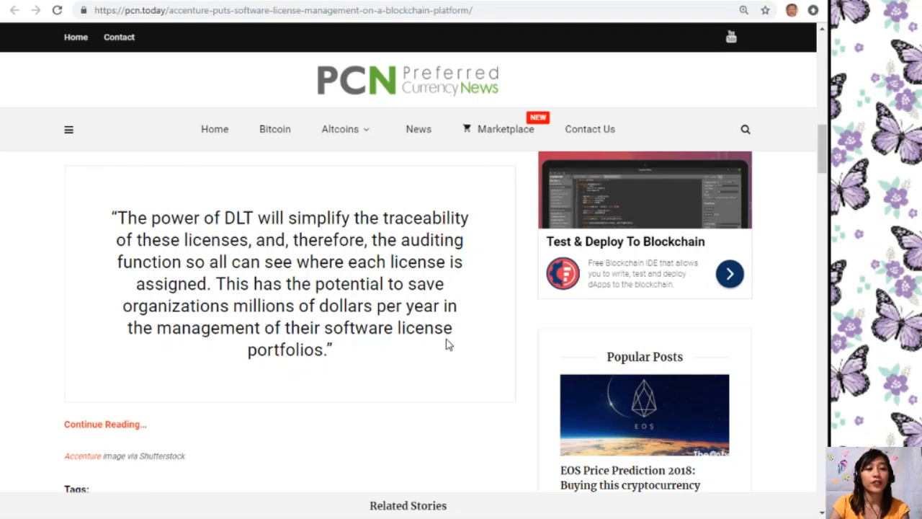
mouse_move(432, 346)
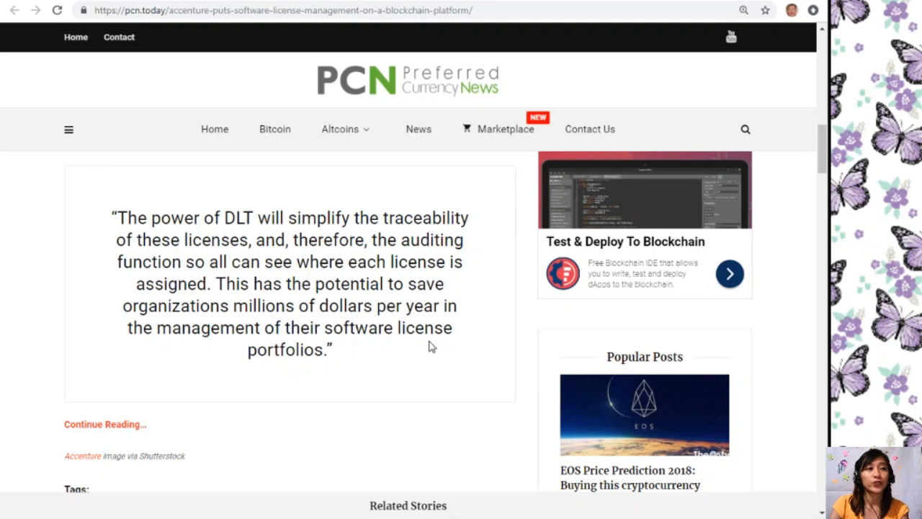
left_click(105, 423)
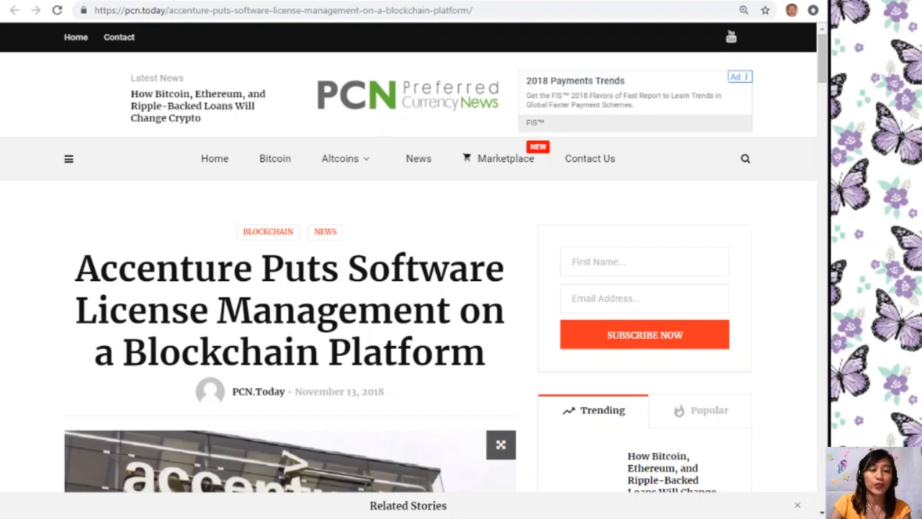
mouse_move(504, 32)
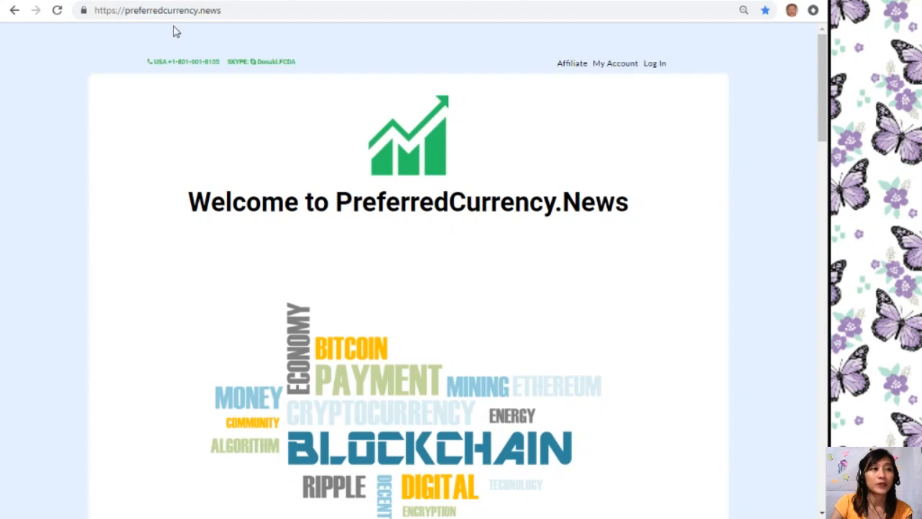
left_click(173, 10)
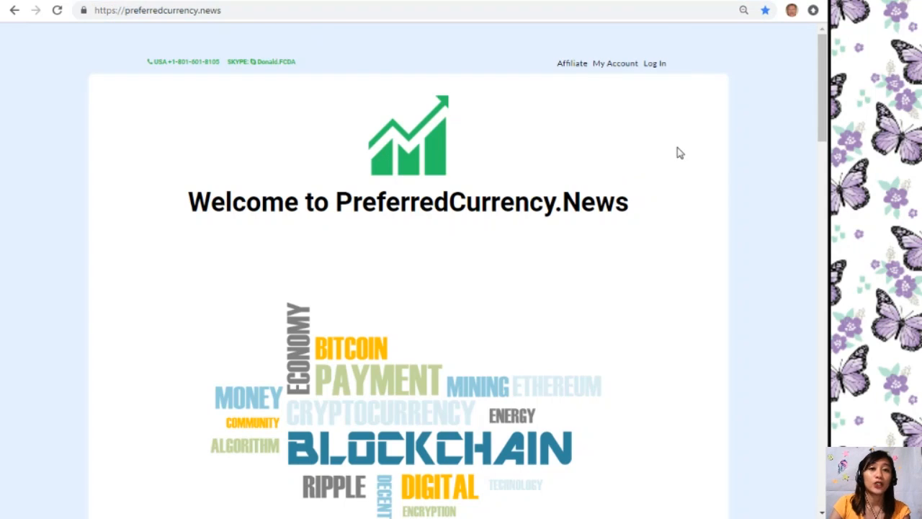
scroll("down", 3)
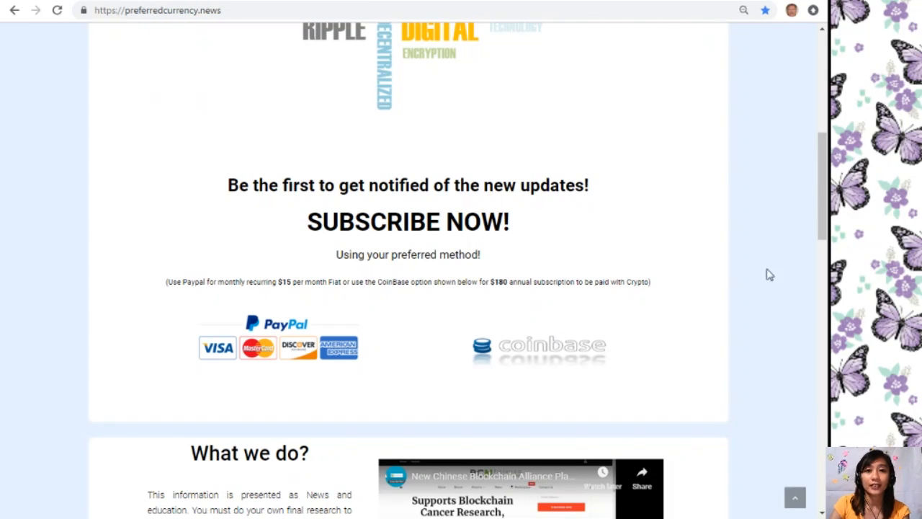
scroll("up", 3)
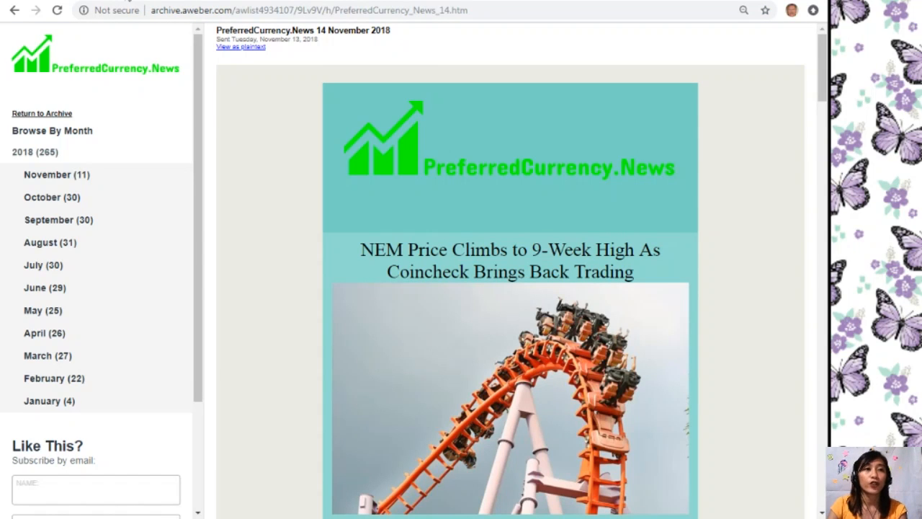
mouse_move(436, 82)
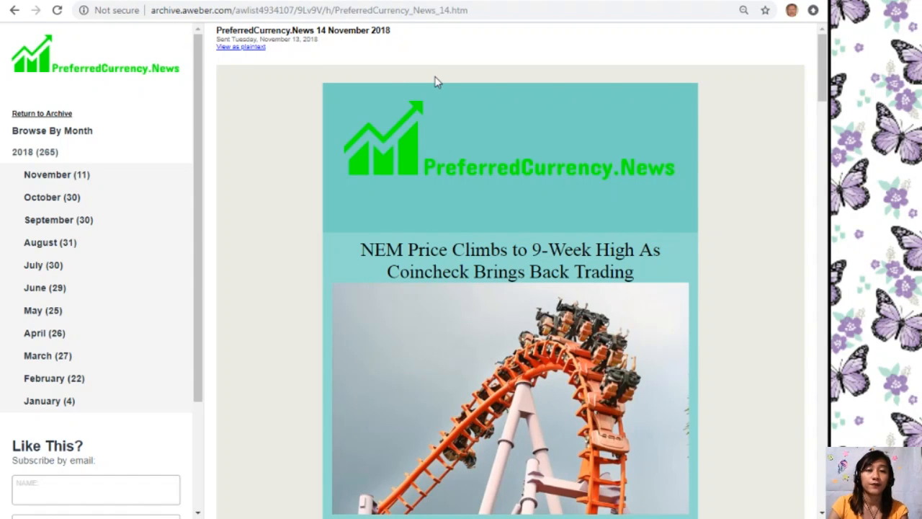
mouse_move(821, 65)
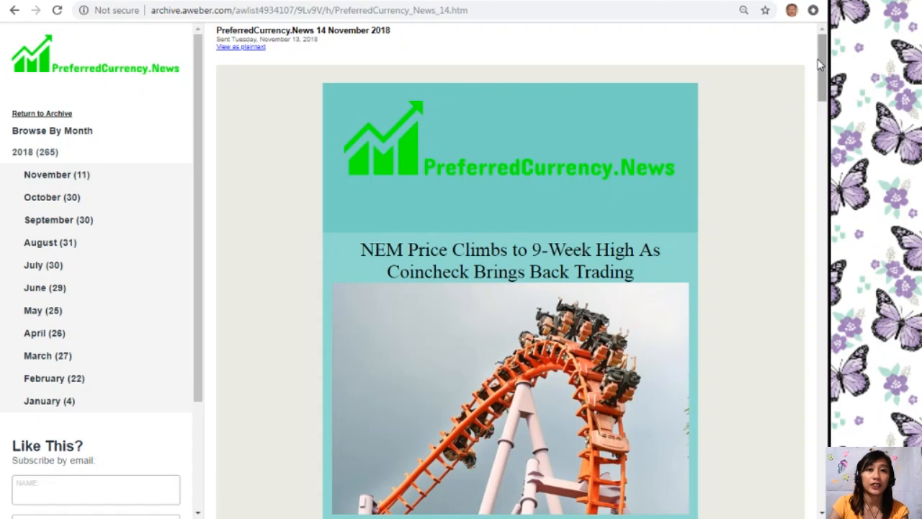
Step: Scroll the 14 November 2018 issue past the Telegram banner to the EOS alerts
scroll("down", 3)
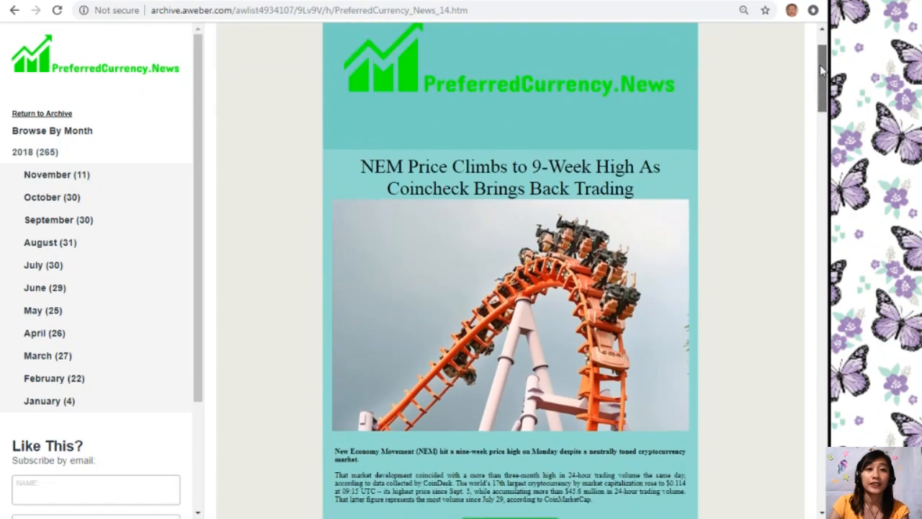
scroll("down", 3)
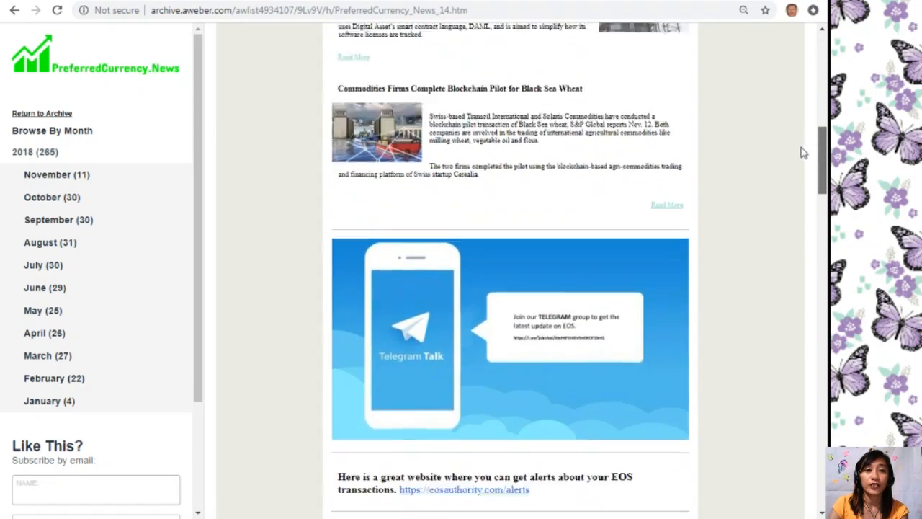
scroll("down", 3)
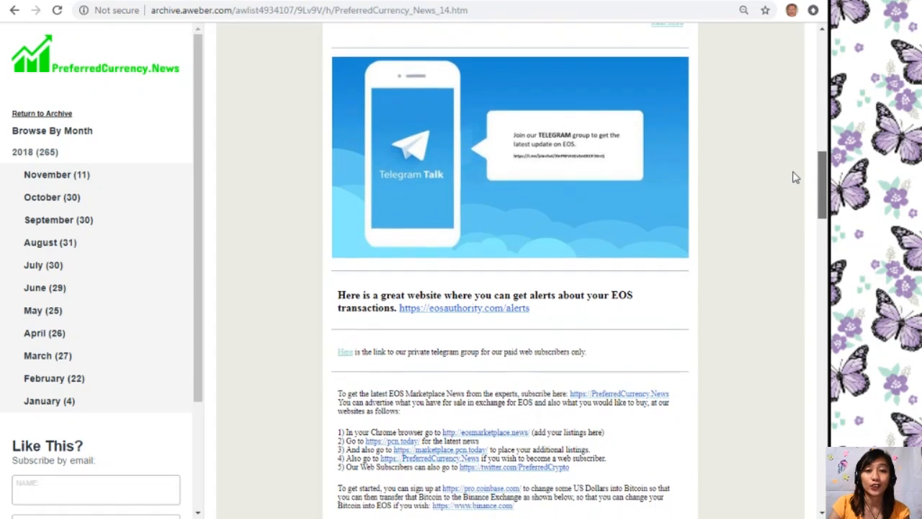
Step: Scroll the archived newsletter down to the numbered EOS marketplace websites list
scroll("down", 3)
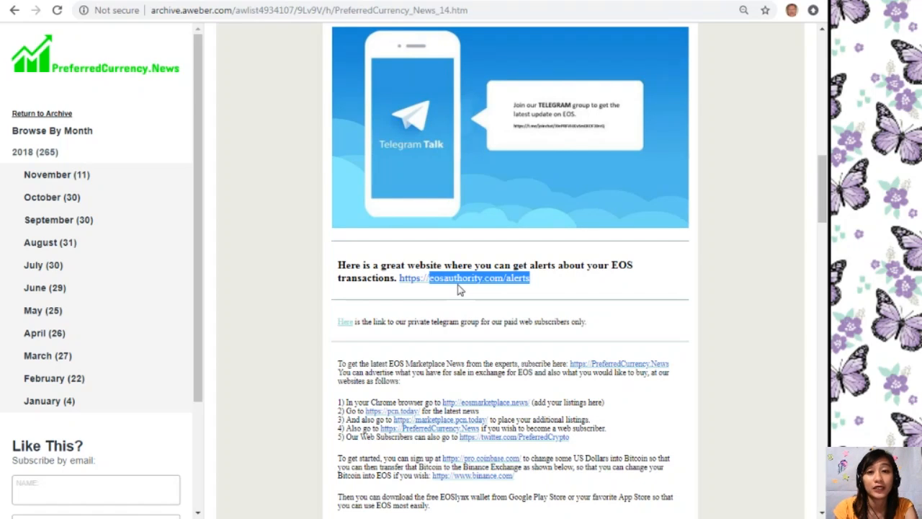
mouse_move(512, 299)
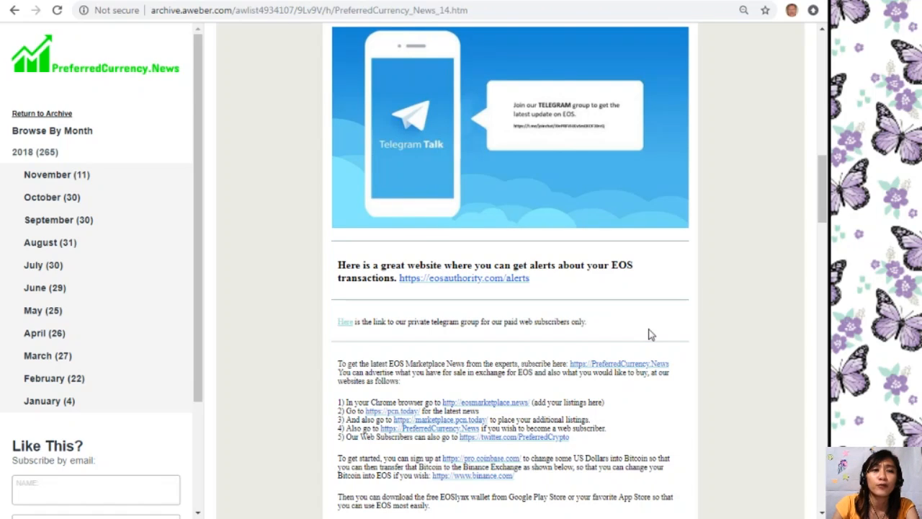
mouse_move(401, 343)
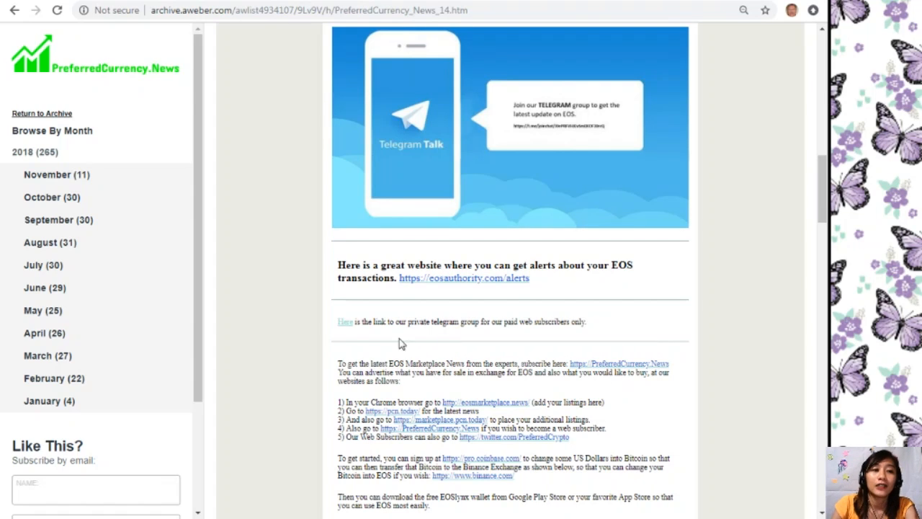
mouse_move(351, 332)
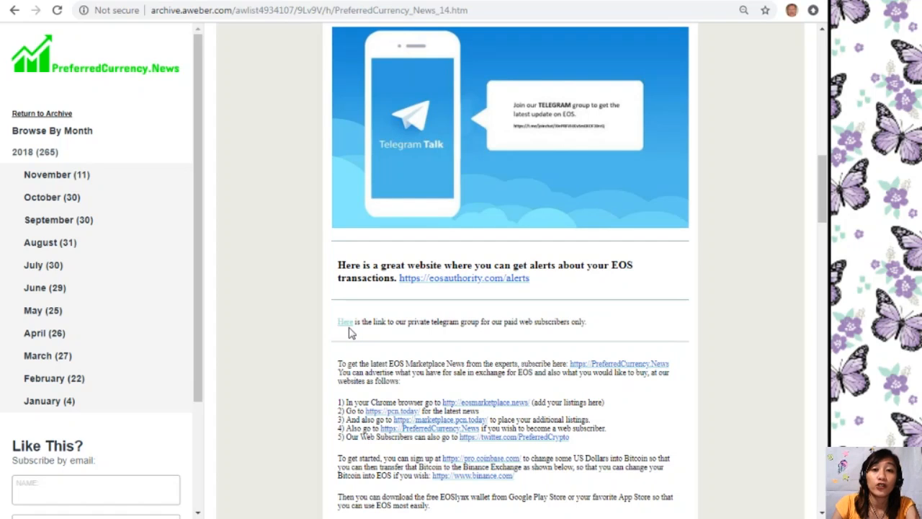
mouse_move(742, 441)
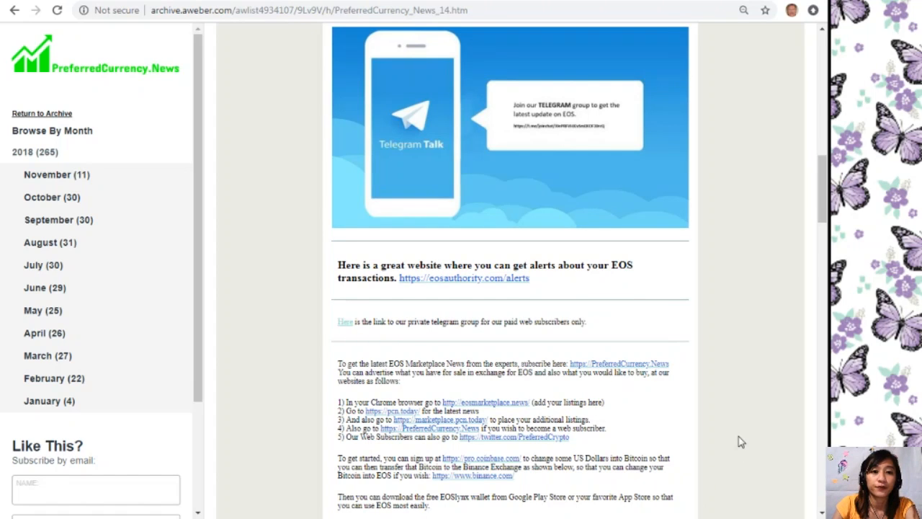
scroll("down", 3)
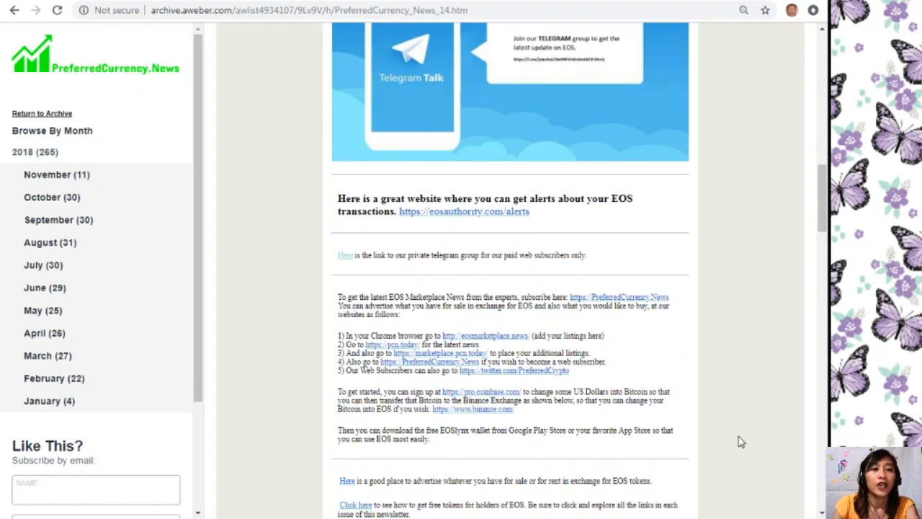
mouse_move(412, 332)
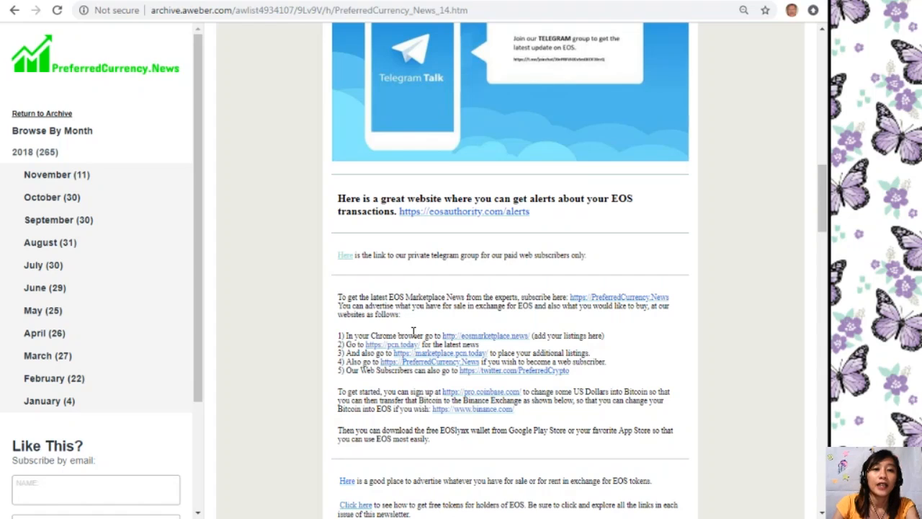
mouse_move(482, 331)
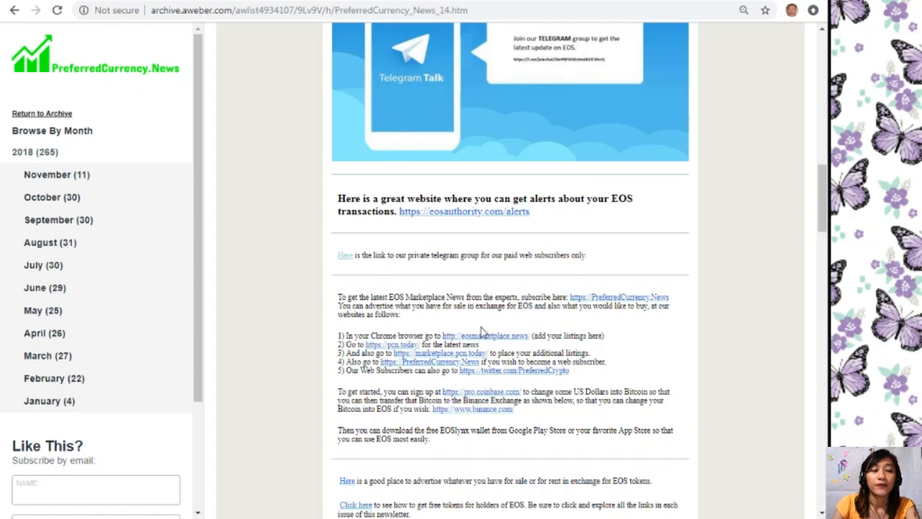
mouse_move(486, 295)
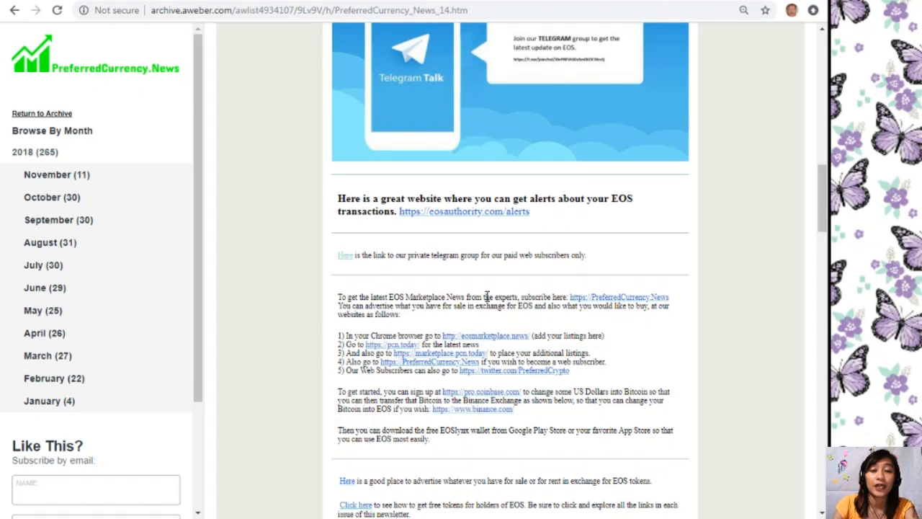
mouse_move(147, 25)
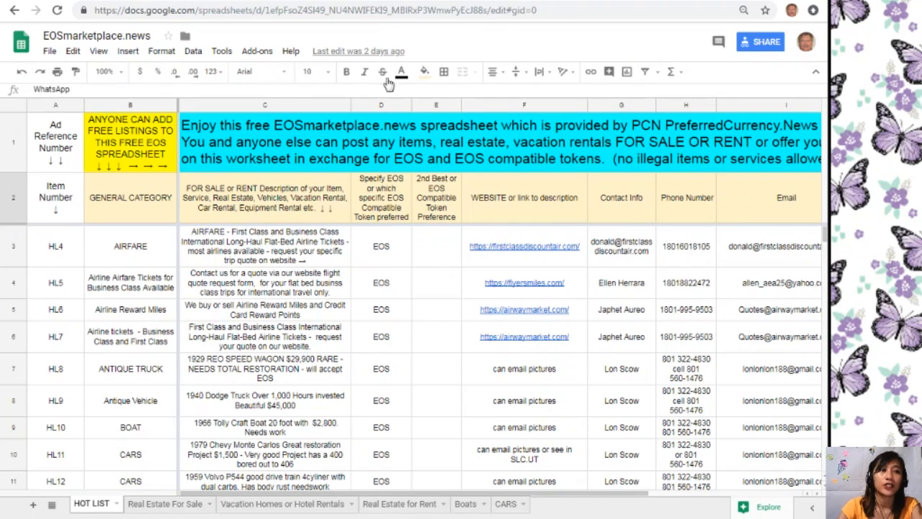
mouse_move(288, 119)
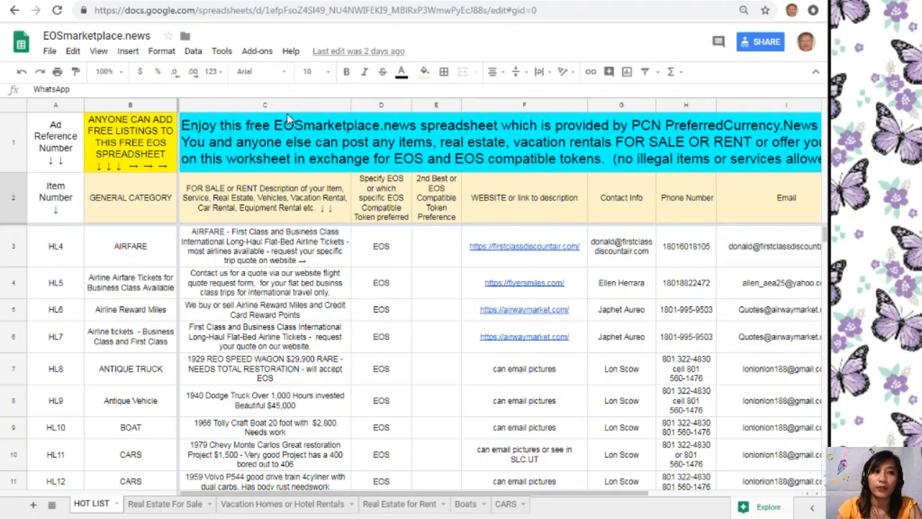
mouse_move(139, 252)
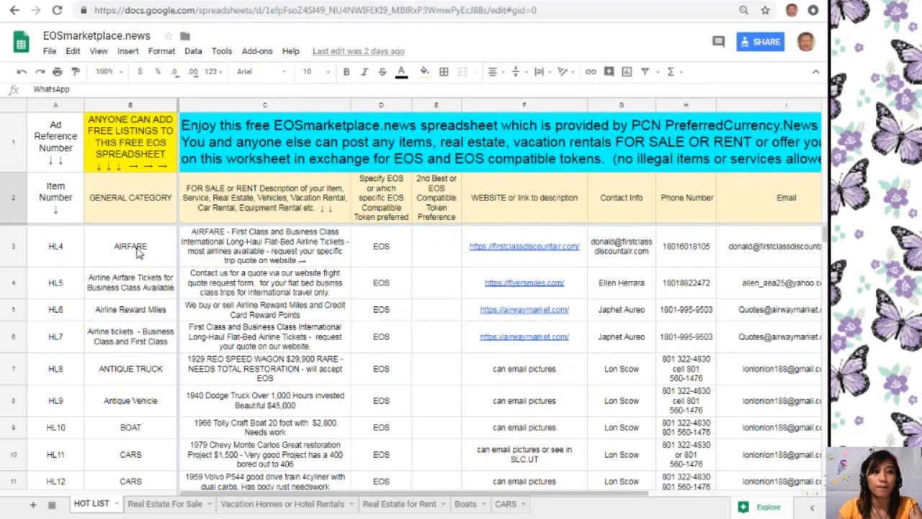
mouse_move(172, 248)
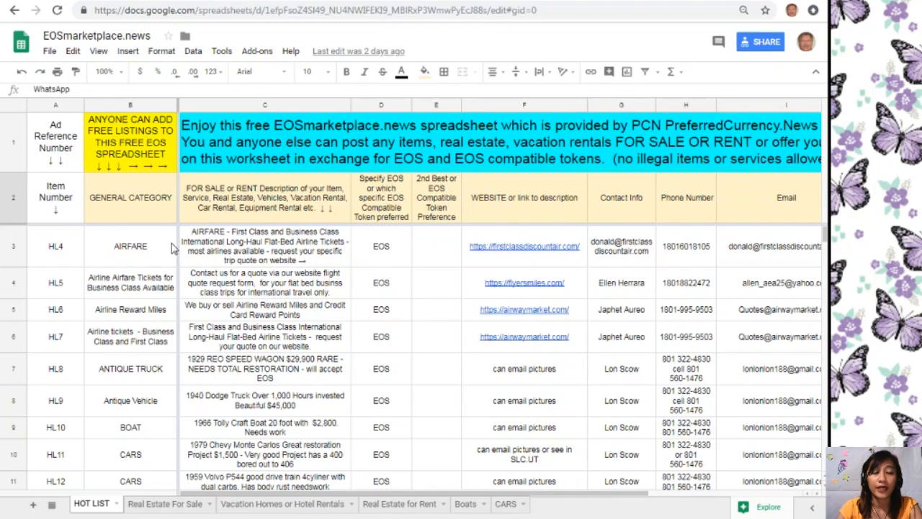
Step: Point out the General Category, description, banner, website and Skype ID headers
left_click(130, 246)
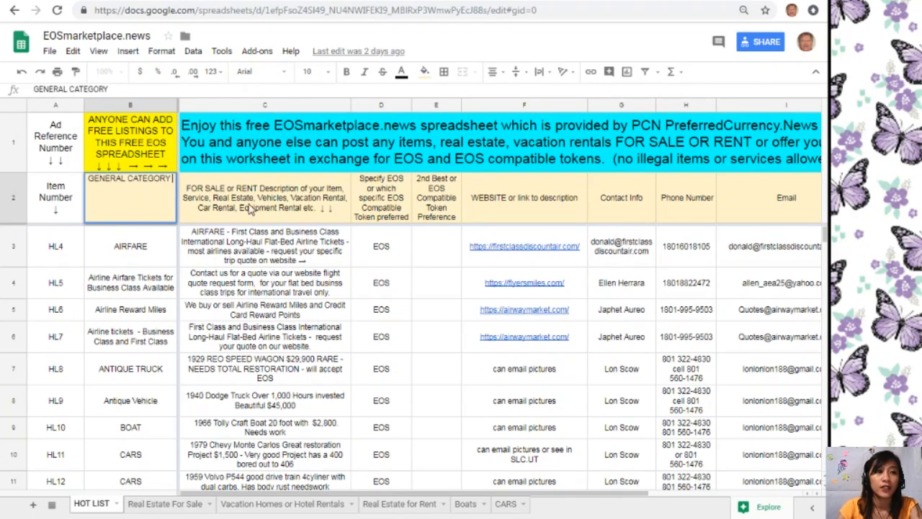
left_click(265, 197)
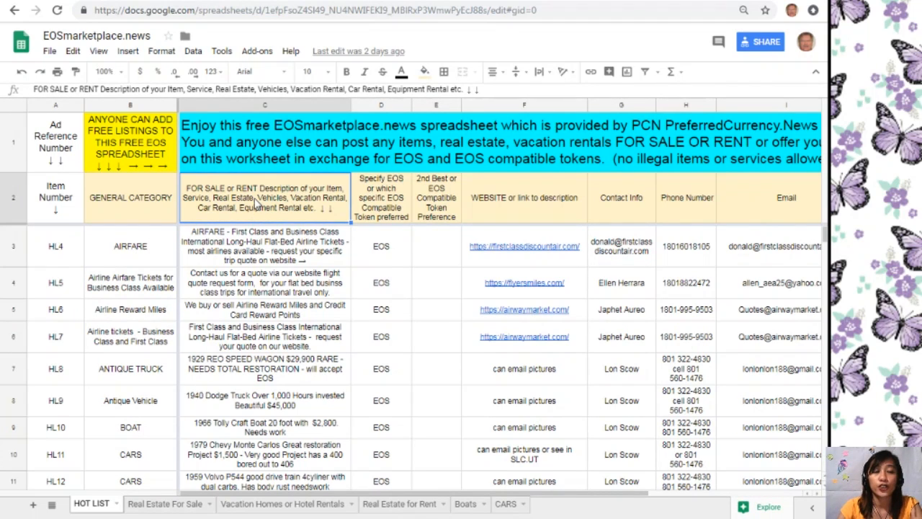
left_click(265, 104)
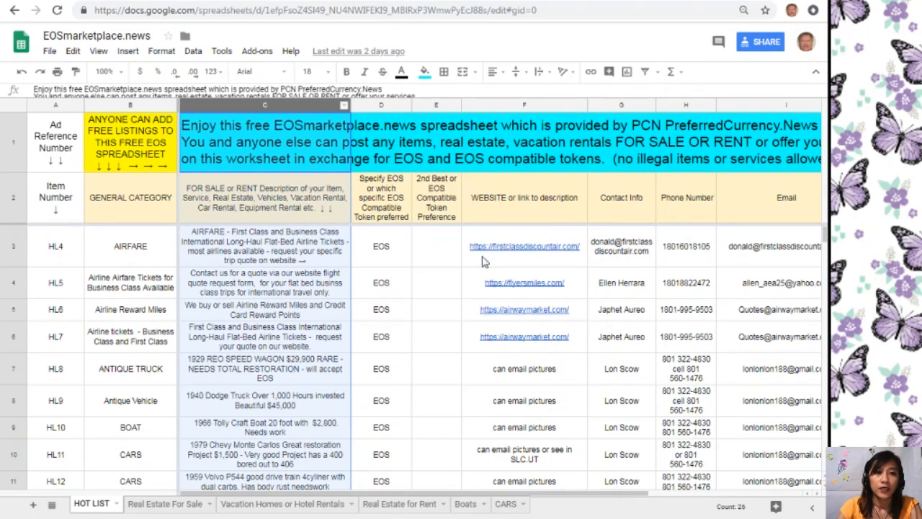
left_click(523, 197)
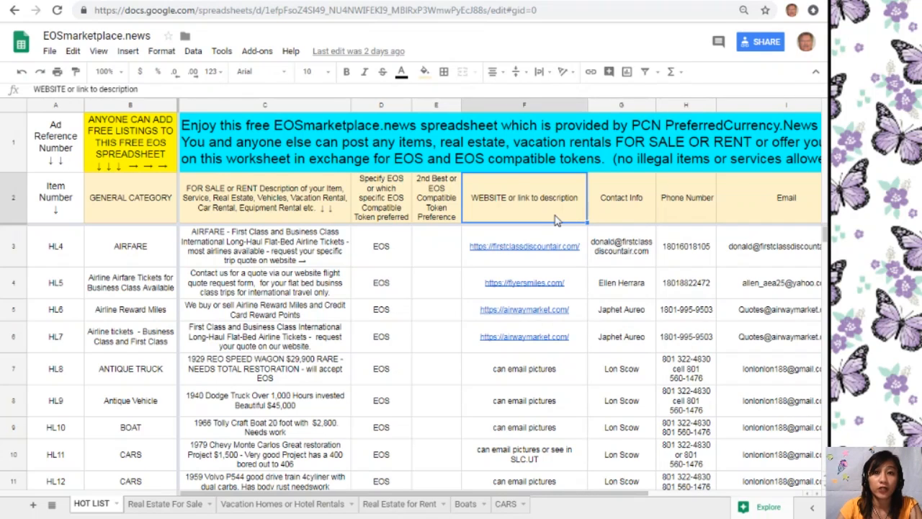
left_click(523, 104)
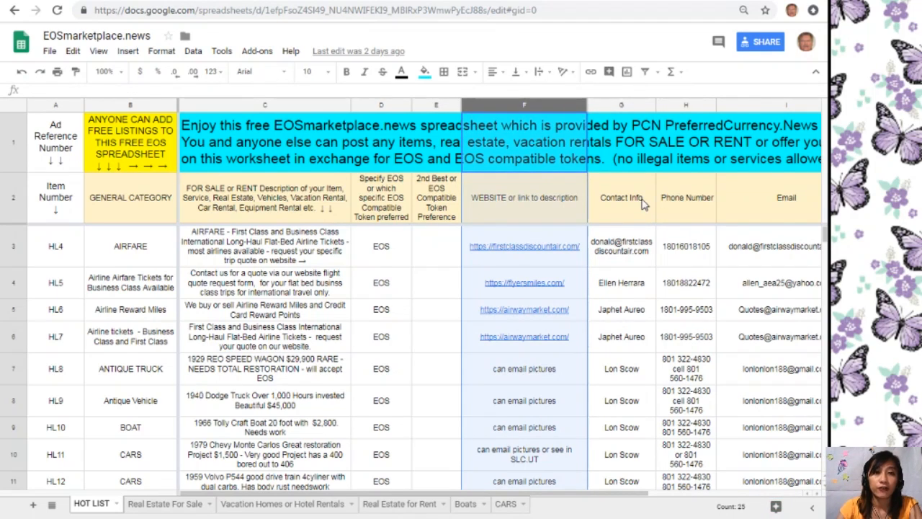
left_click(768, 197)
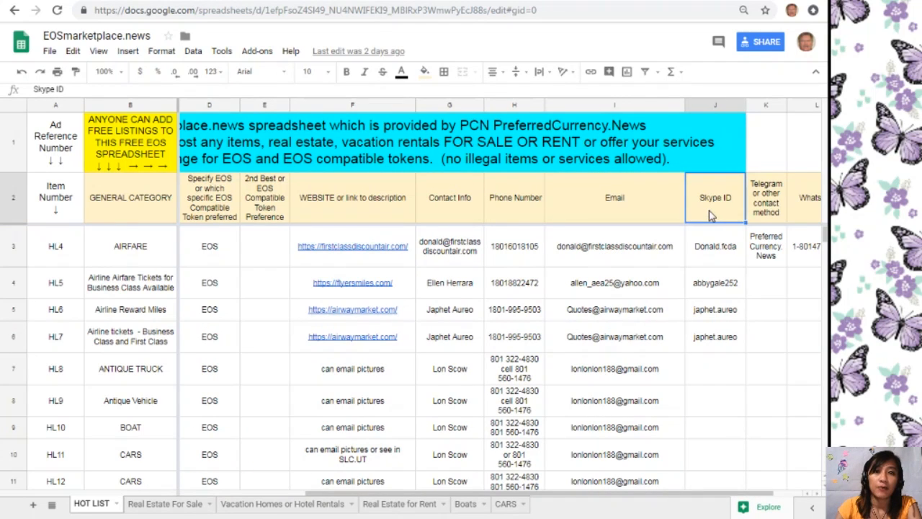
left_click(766, 197)
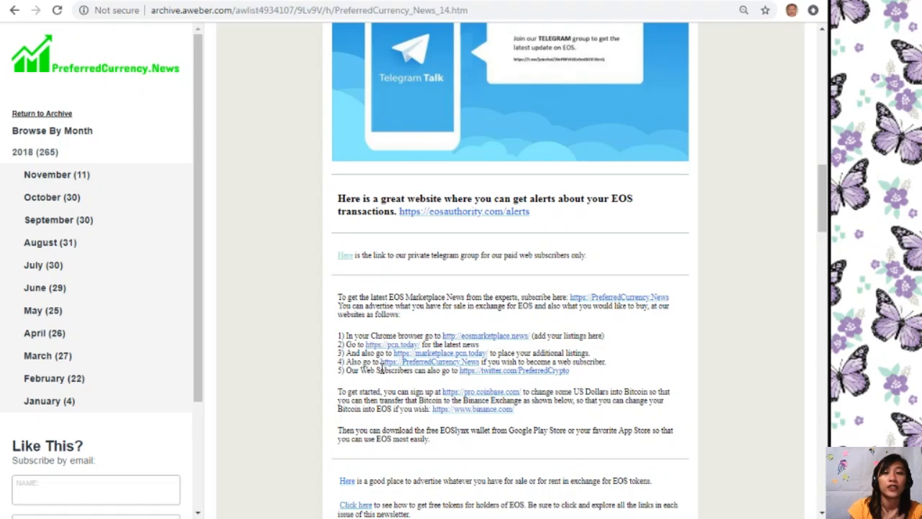
mouse_move(401, 470)
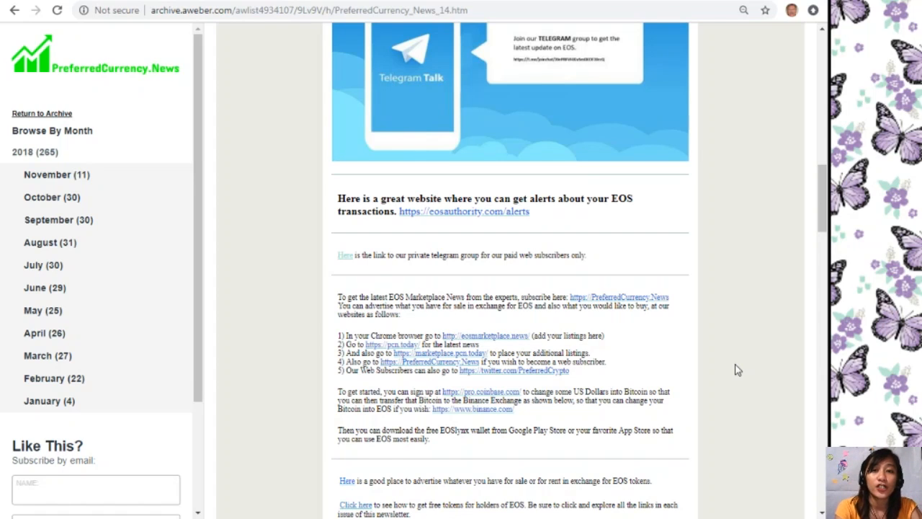
mouse_move(666, 385)
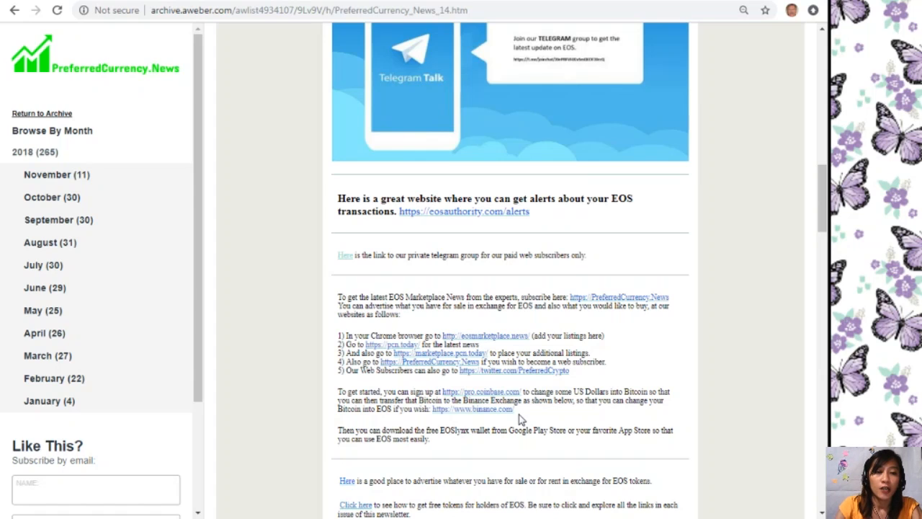
Step: Highlight the binance.com exchange link in the newsletter's getting-started section
double_click(472, 409)
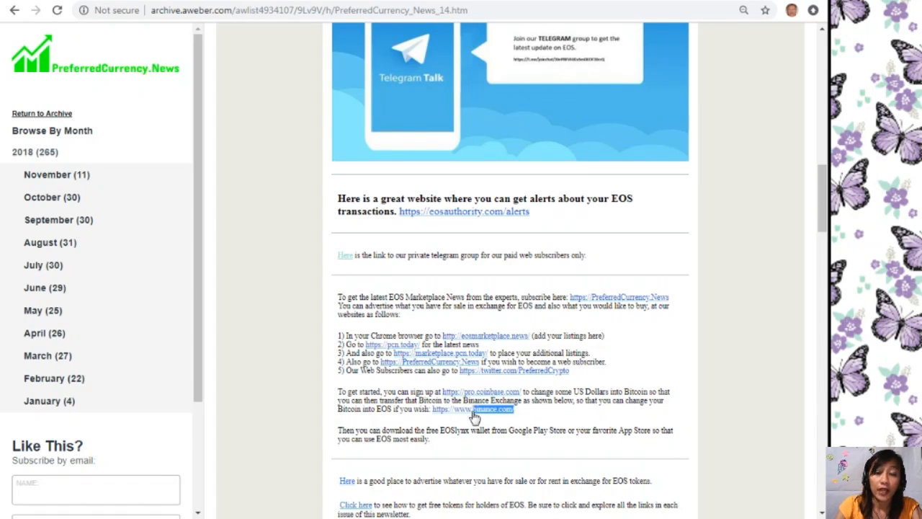
mouse_move(696, 420)
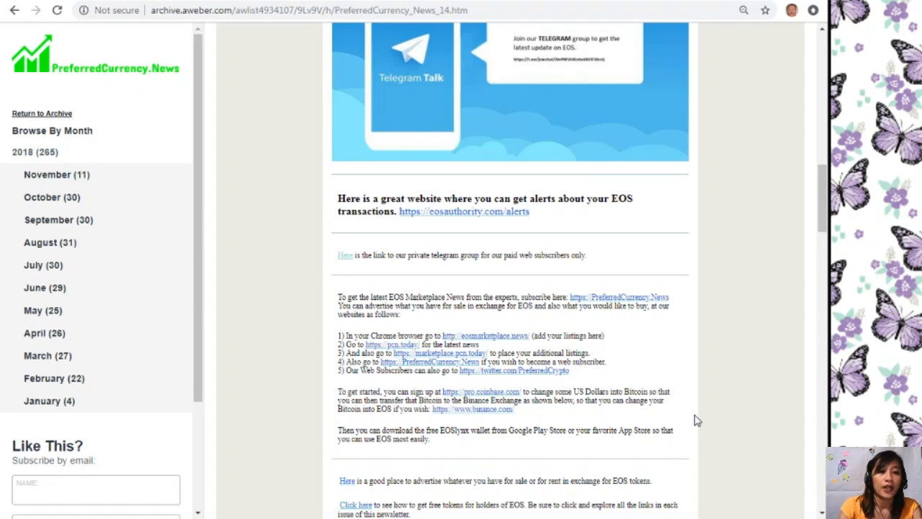
Step: Scroll past the marketplace links to the free tokens, wallet notice and contact section
scroll("down", 3)
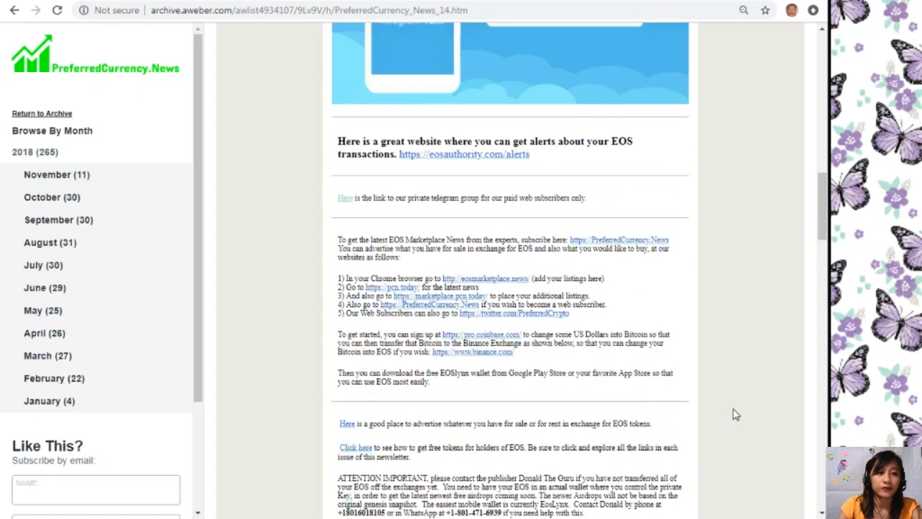
scroll("down", 3)
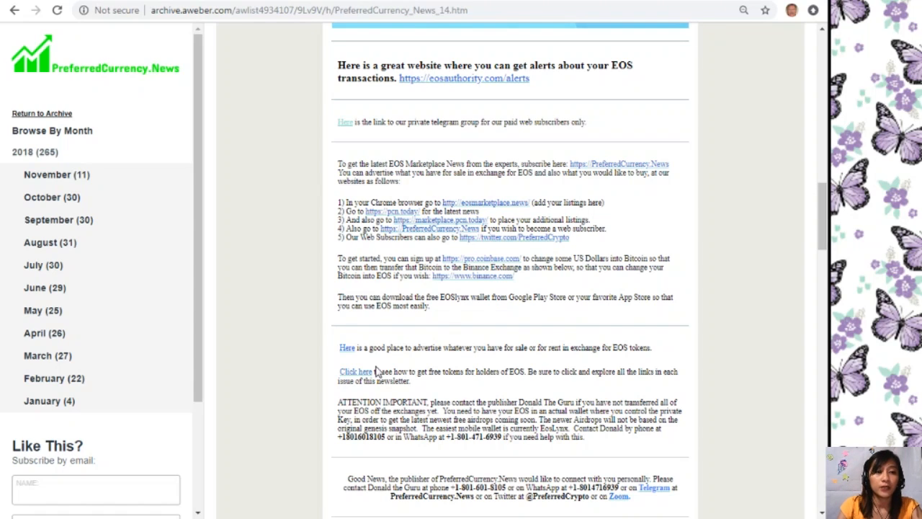
mouse_move(353, 358)
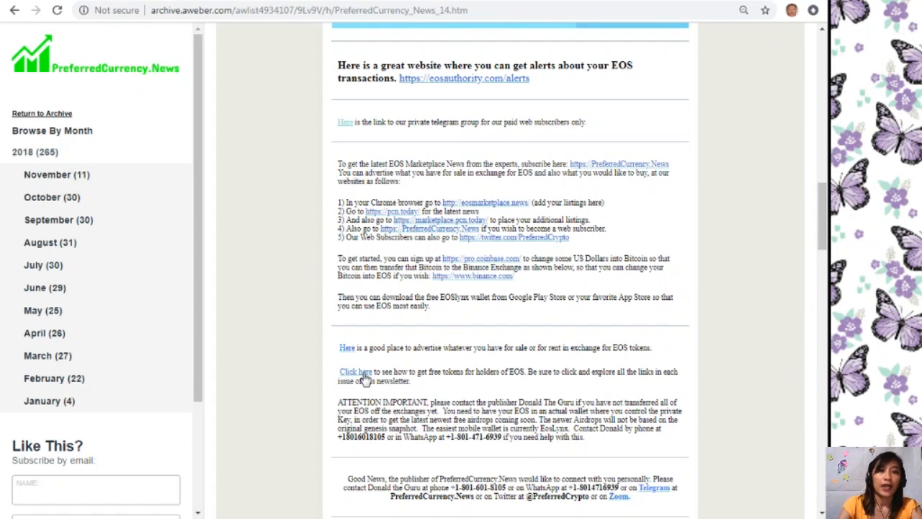
mouse_move(797, 249)
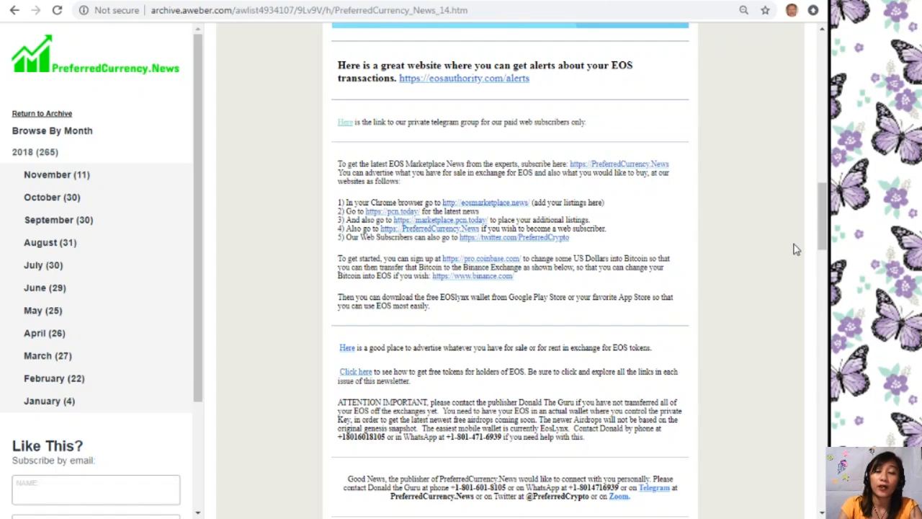
Step: Scroll down to Donald's Research List of coins and its Open Spreadsheet button
scroll("down", 3)
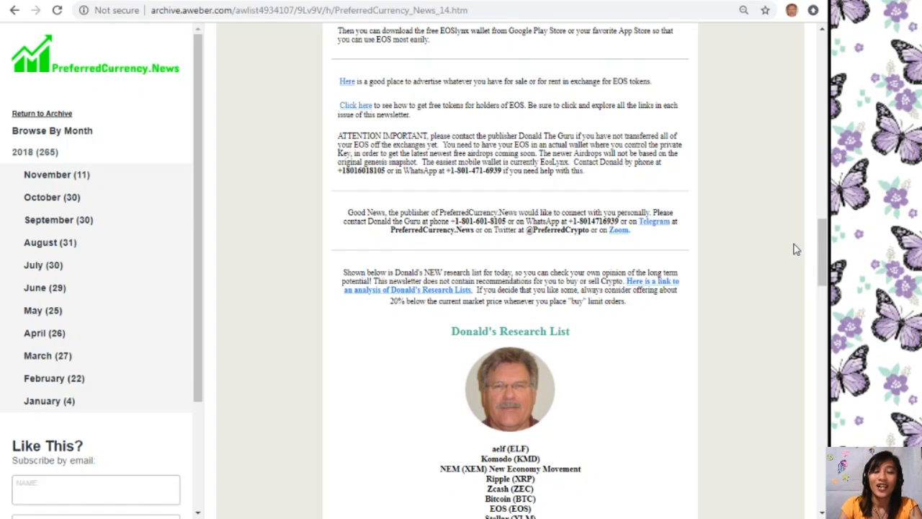
scroll("down", 3)
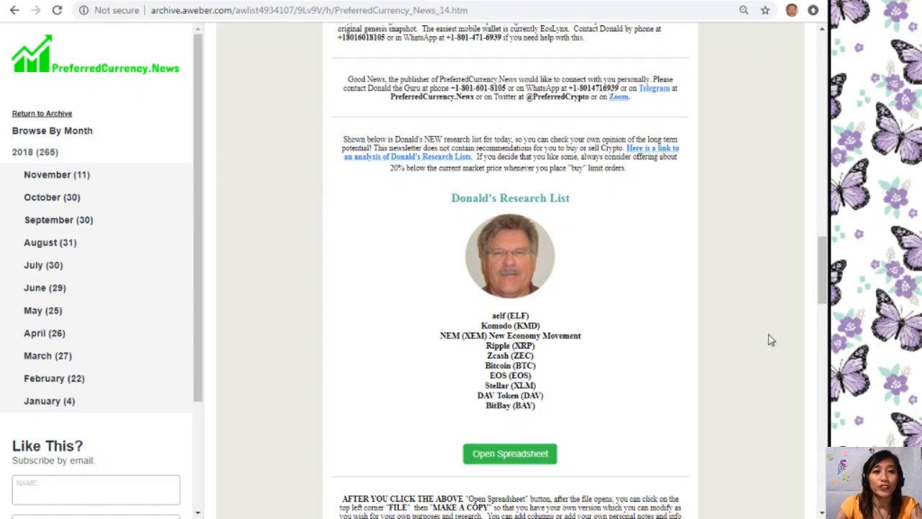
mouse_move(527, 464)
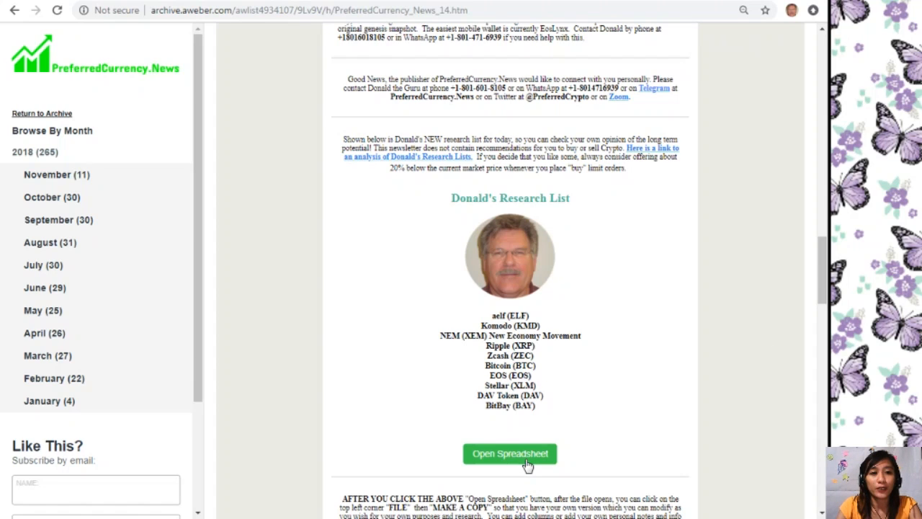
mouse_move(170, 30)
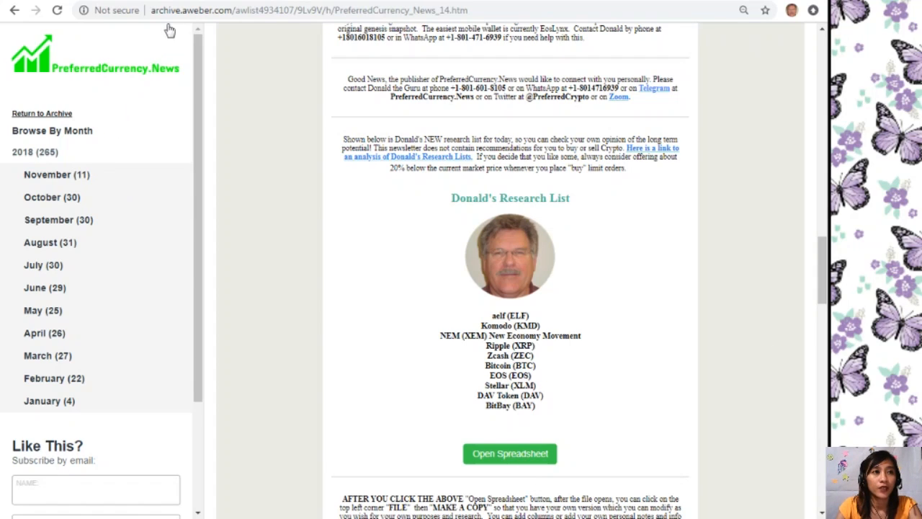
Step: Open the research list spreadsheet from the green Open Spreadsheet button
left_click(510, 453)
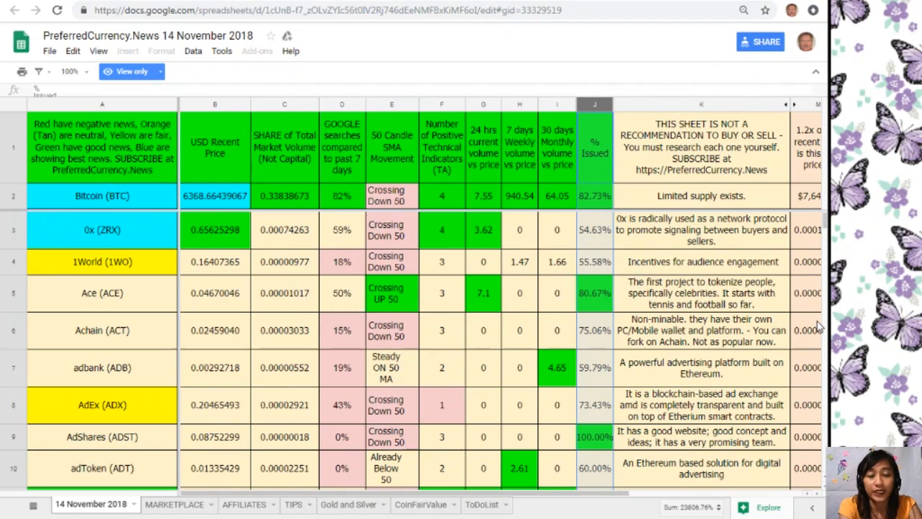
mouse_move(746, 386)
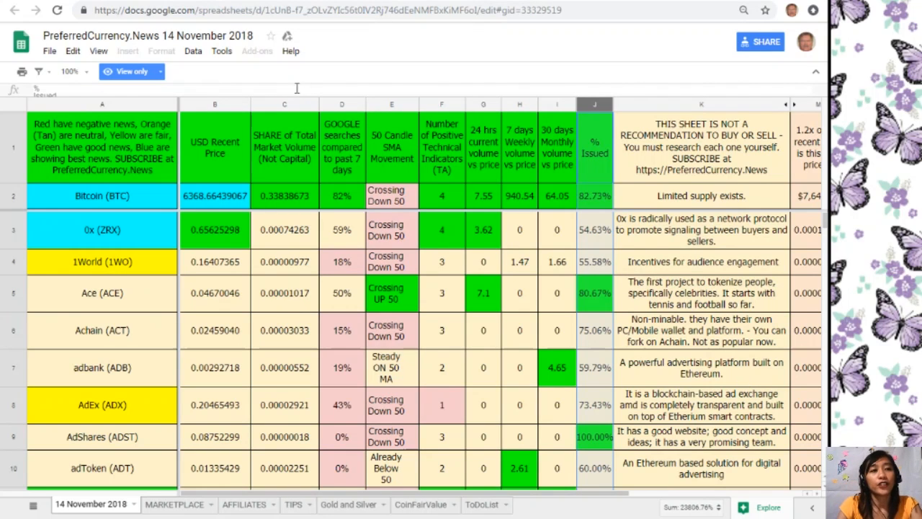
left_click(102, 104)
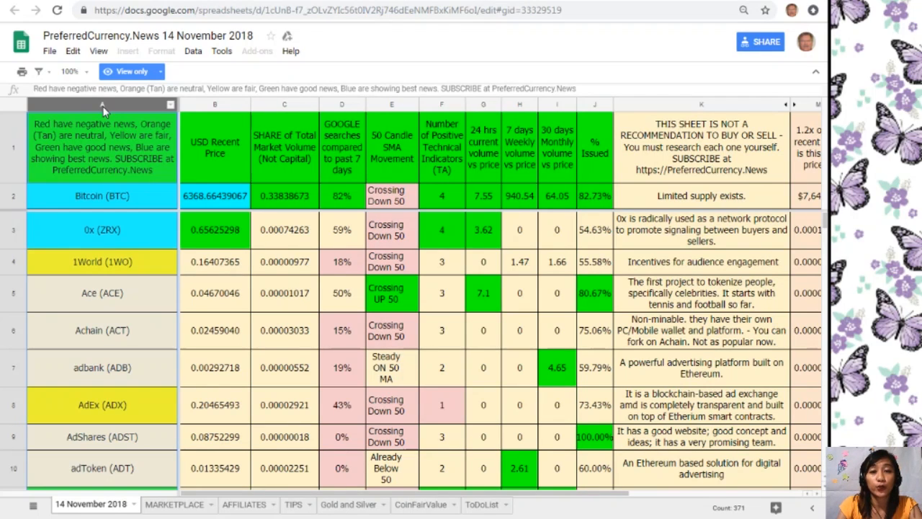
left_click(214, 104)
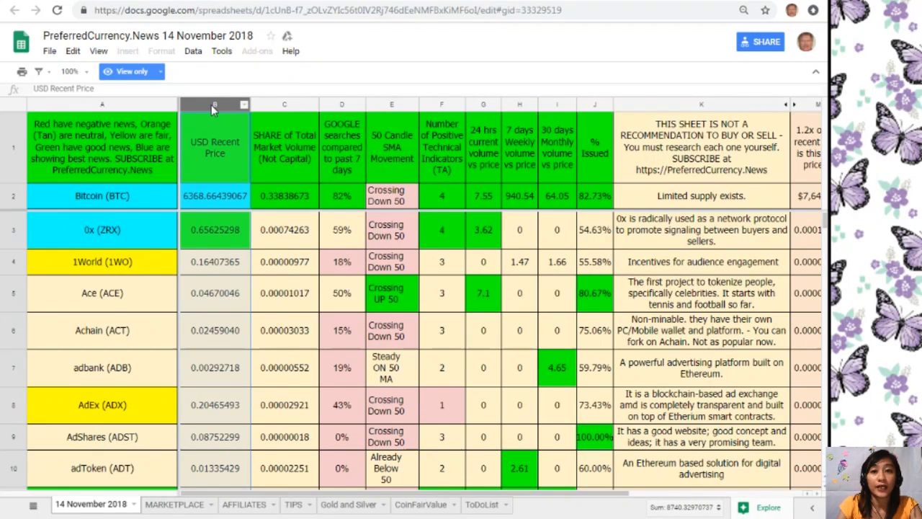
left_click(283, 104)
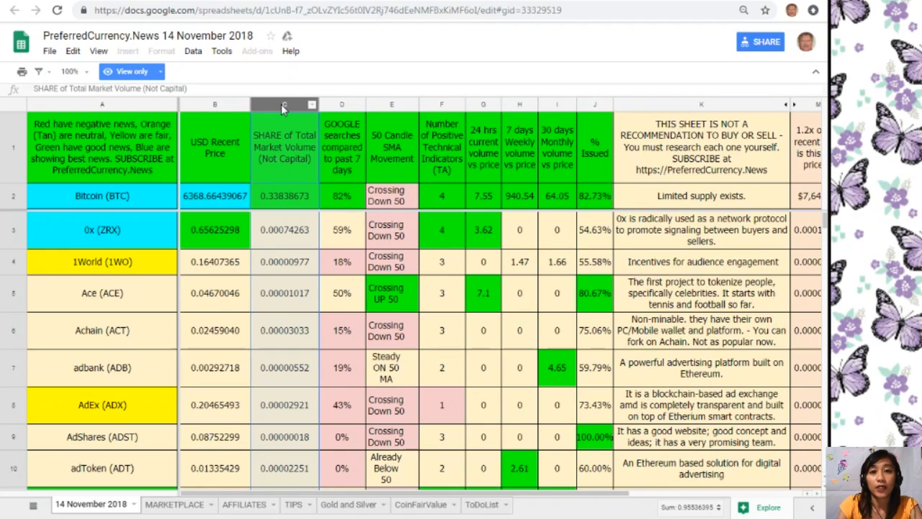
left_click(342, 104)
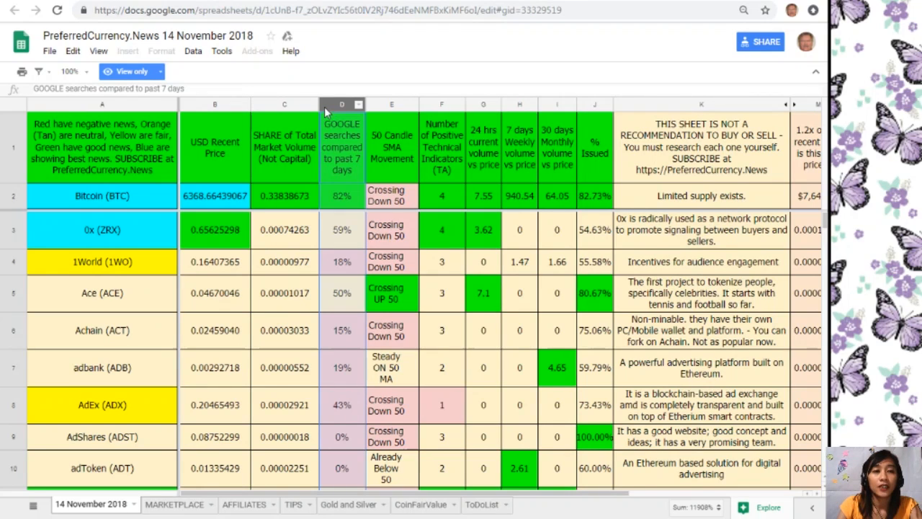
left_click(391, 105)
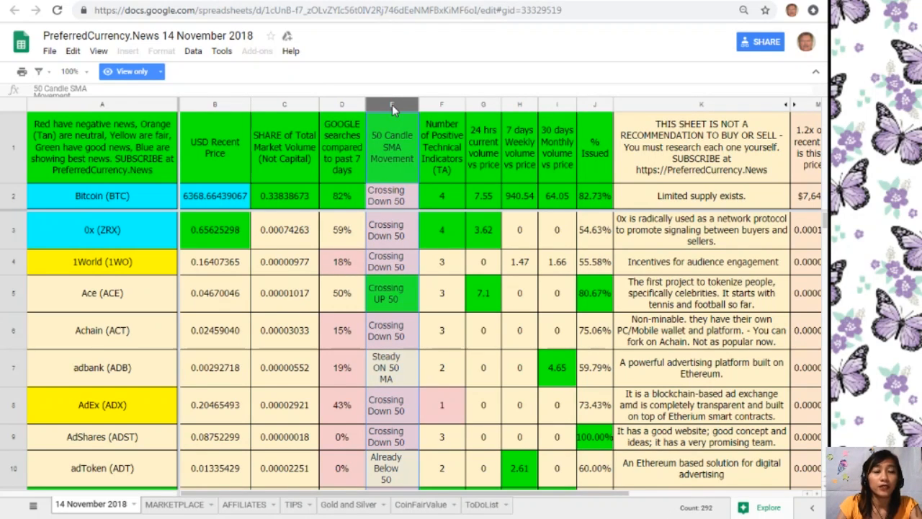
left_click(441, 105)
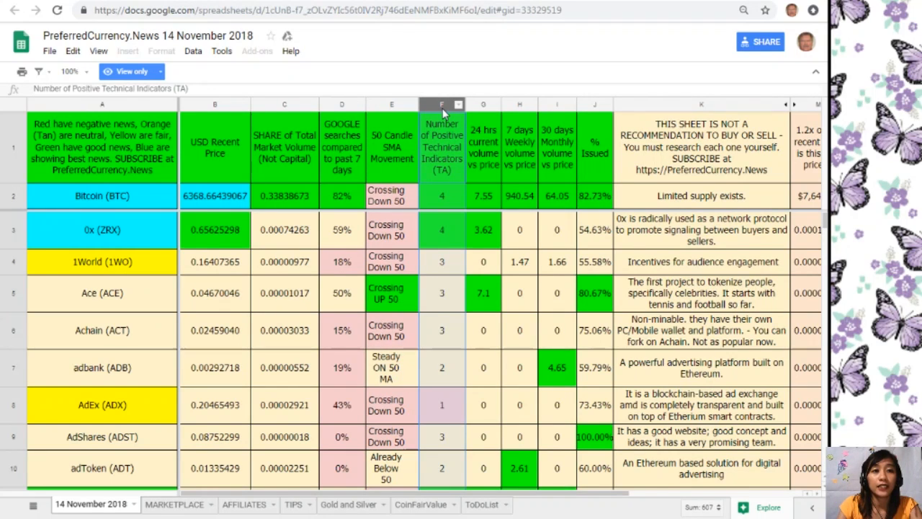
left_click(483, 104)
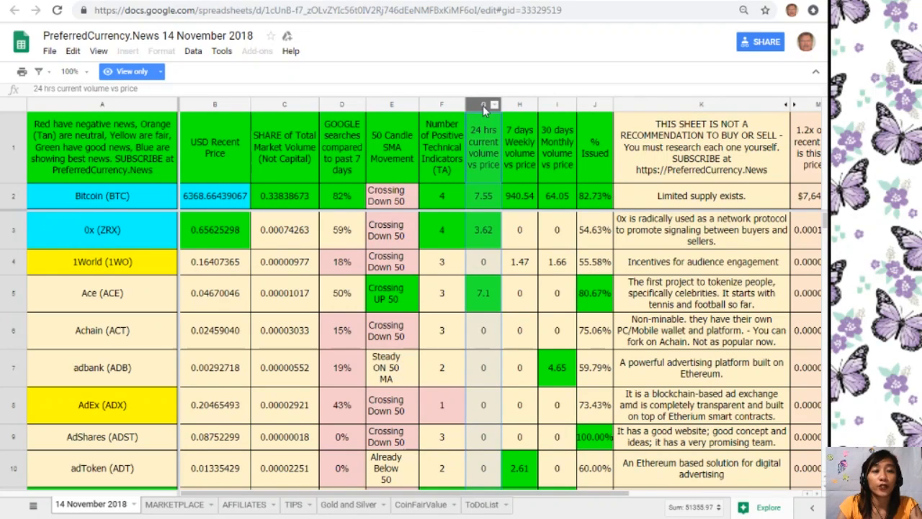
mouse_move(482, 108)
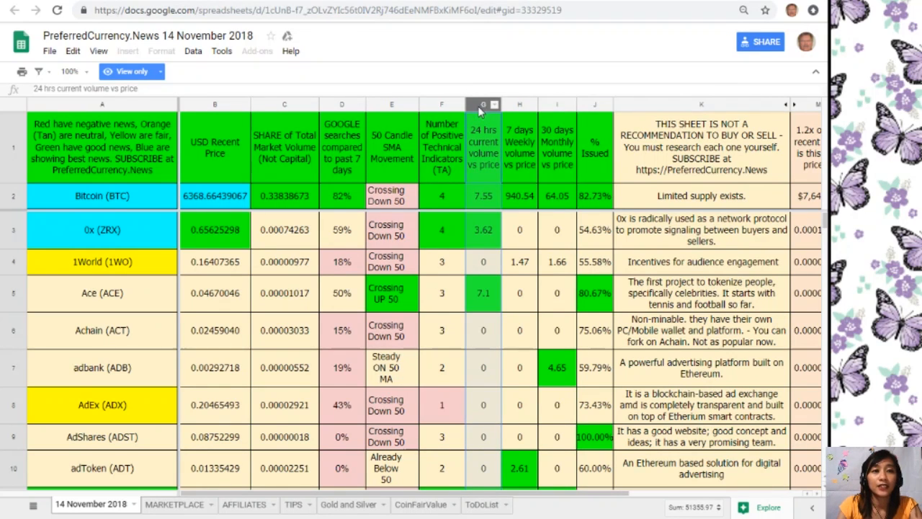
left_click(519, 104)
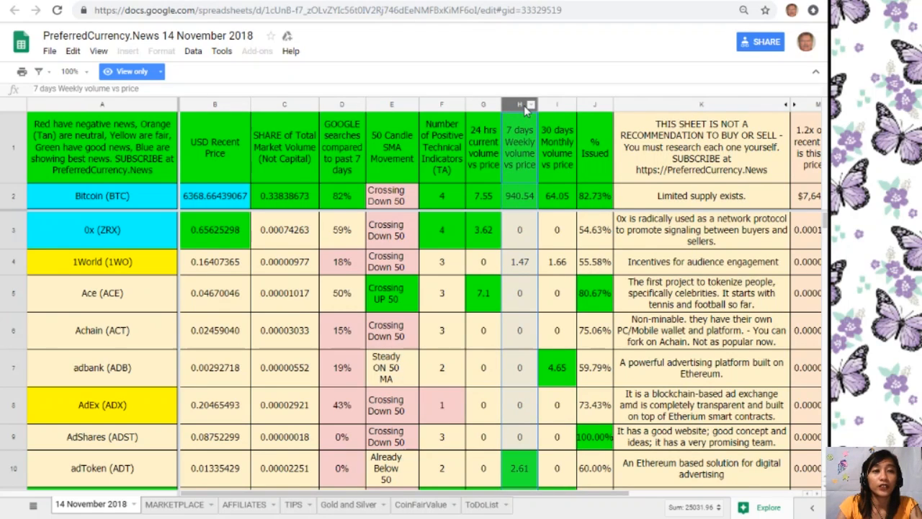
left_click(557, 104)
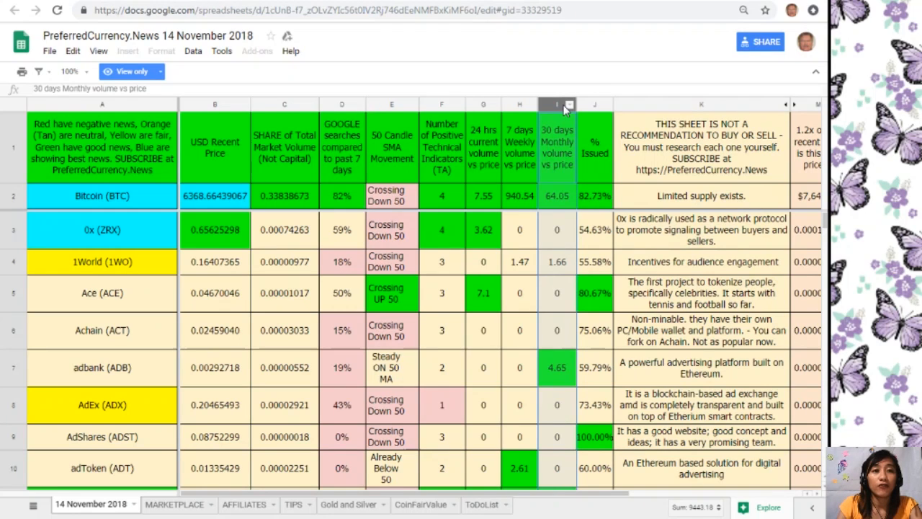
mouse_move(565, 109)
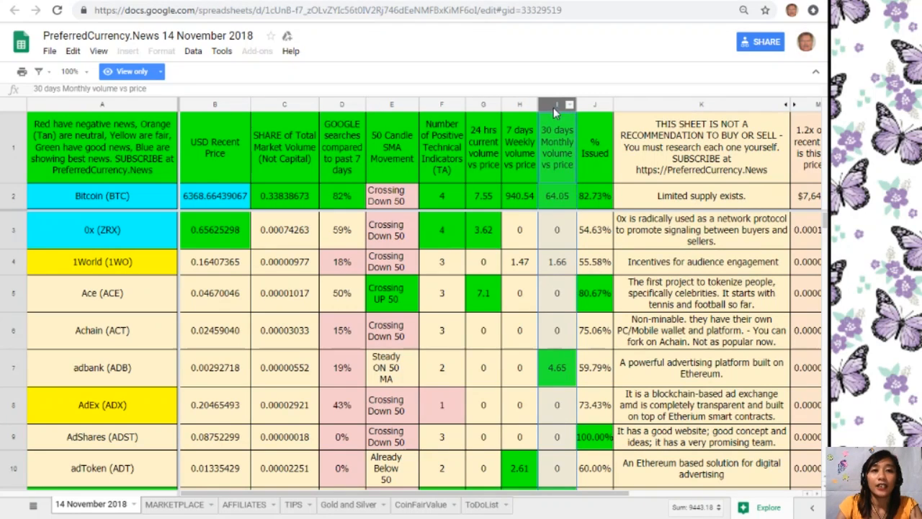
left_click(595, 105)
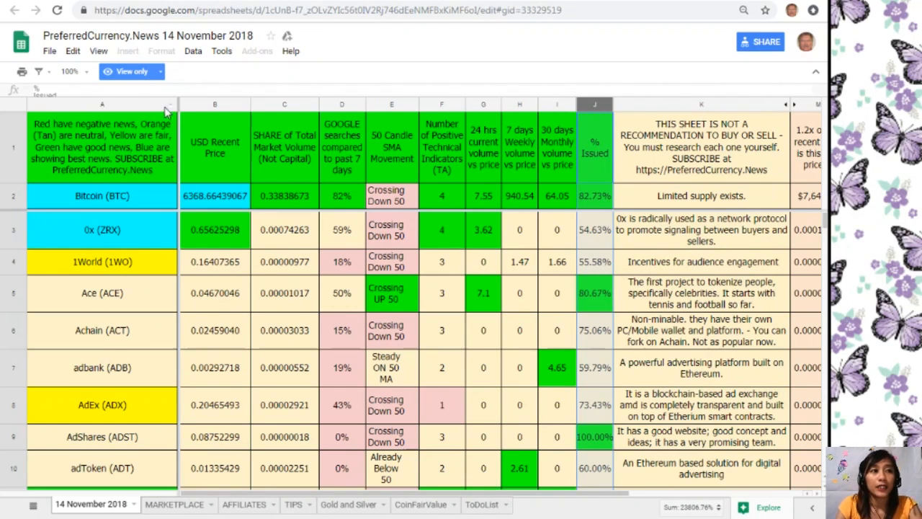
mouse_move(49, 50)
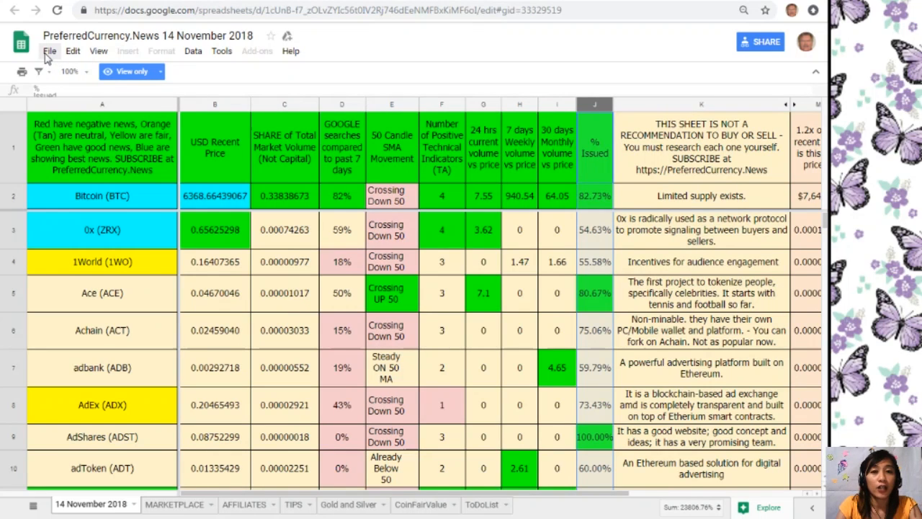
Step: Make a copy of the 14 November 2018 spreadsheet in My Drive, keeping the default name
left_click(72, 51)
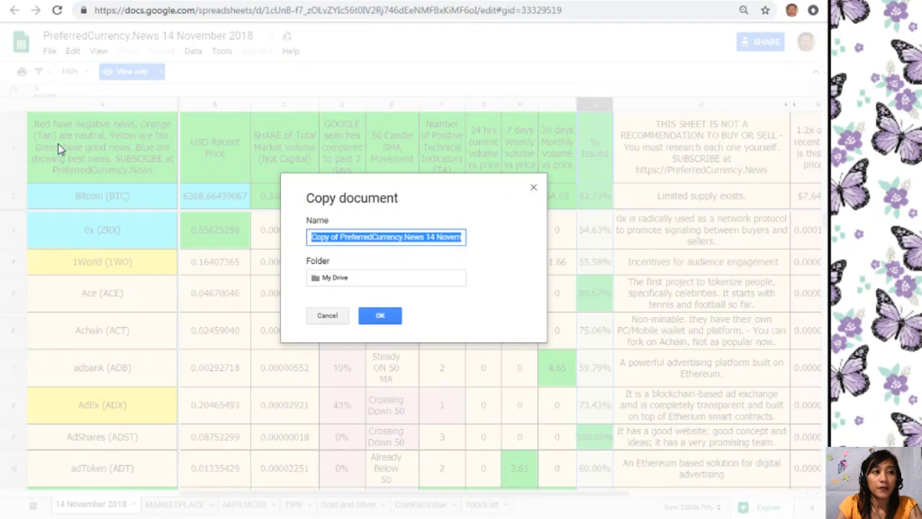
mouse_move(558, 161)
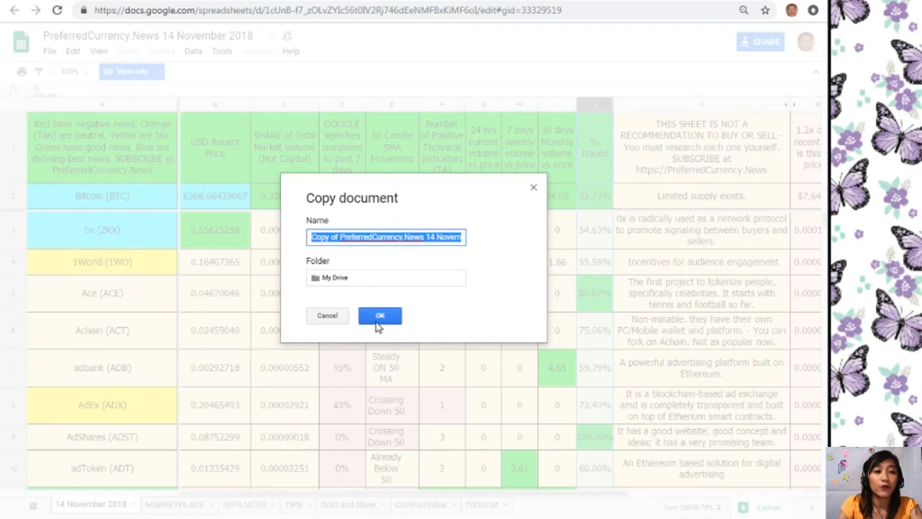
left_click(379, 315)
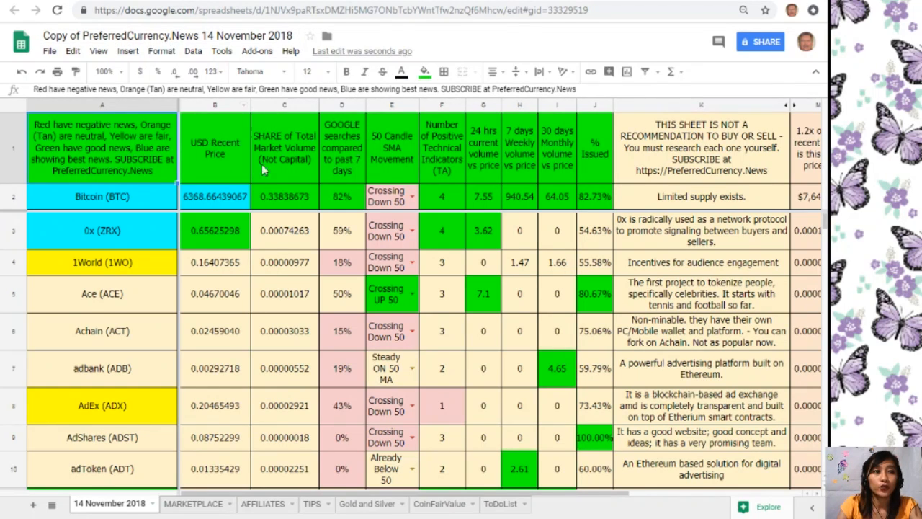
Step: Select the Google searches vs past 7 days column and try sorting the sheet Z → A
left_click(341, 105)
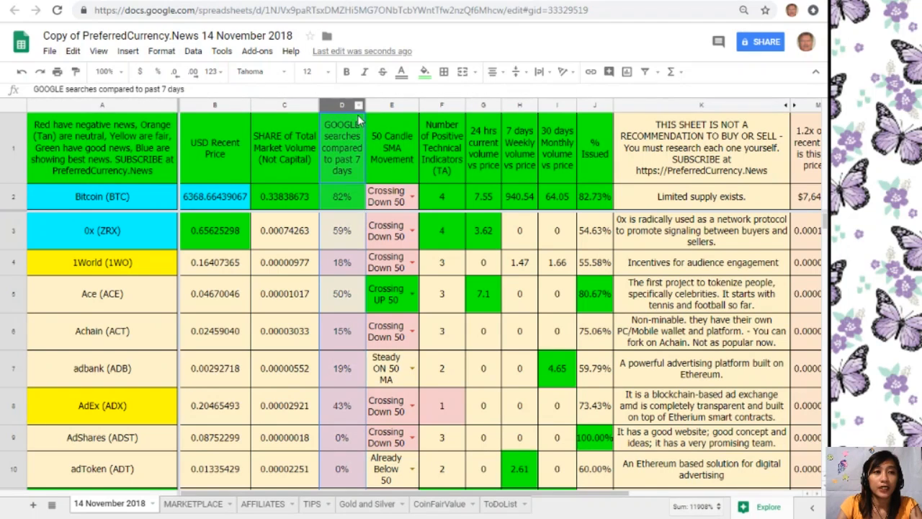
right_click(341, 105)
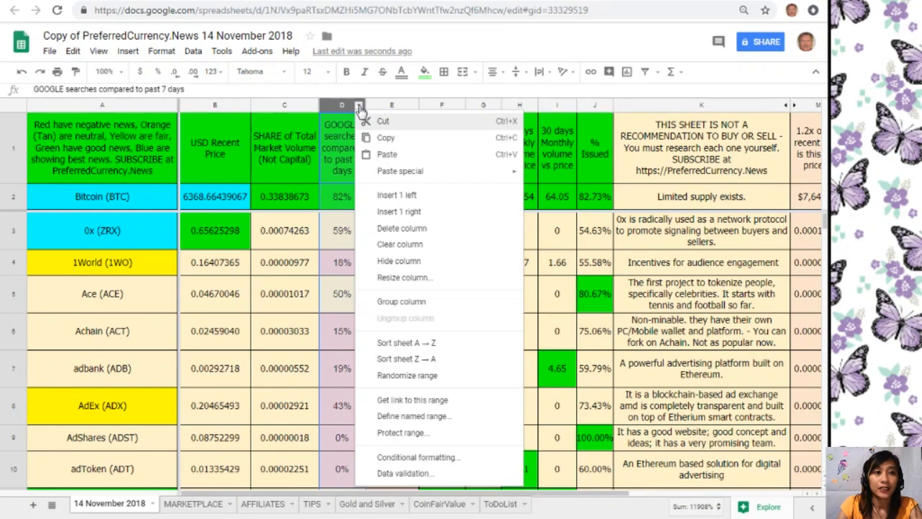
mouse_move(360, 119)
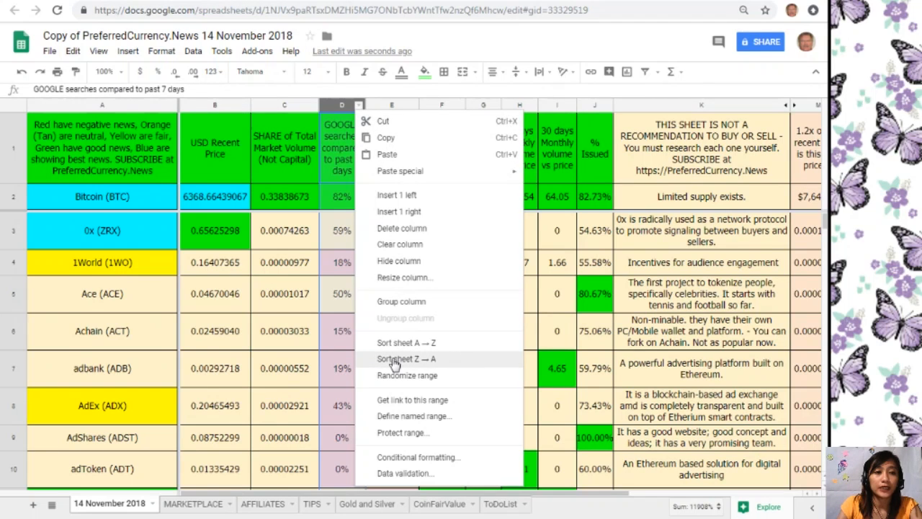
left_click(405, 359)
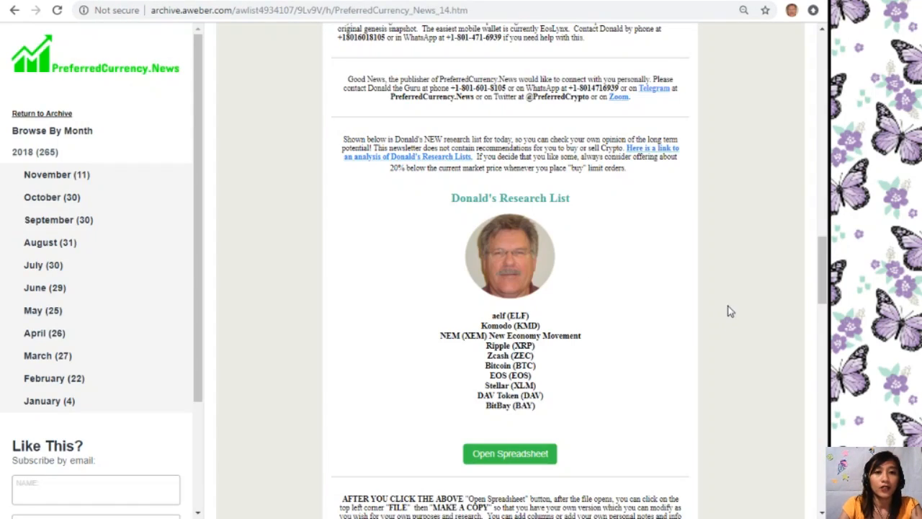
Step: Scroll past the Weekly Trade-Volume and Google Search coin lists to the Become an Affiliate section
scroll("down", 3)
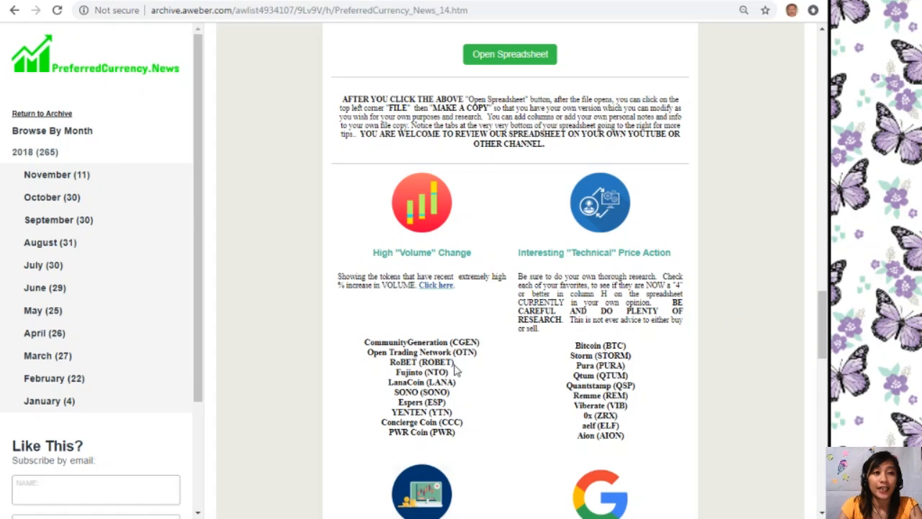
mouse_move(723, 339)
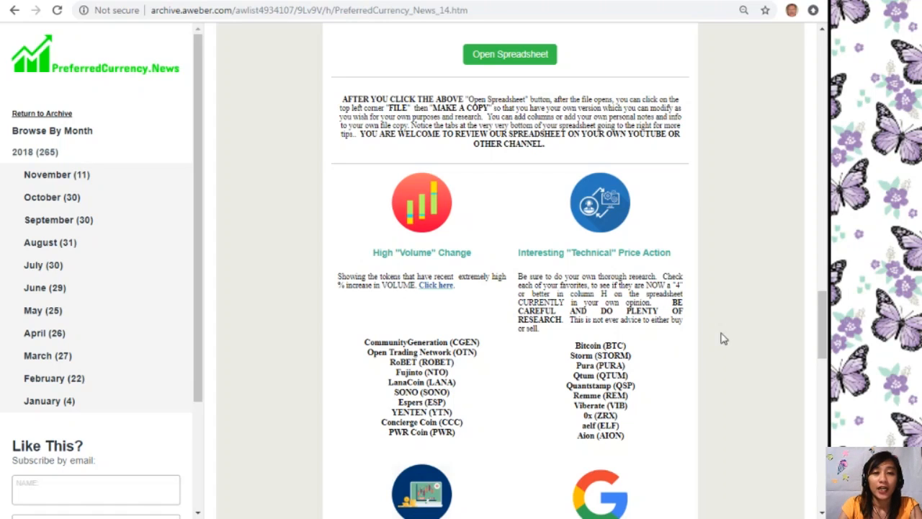
scroll("down", 3)
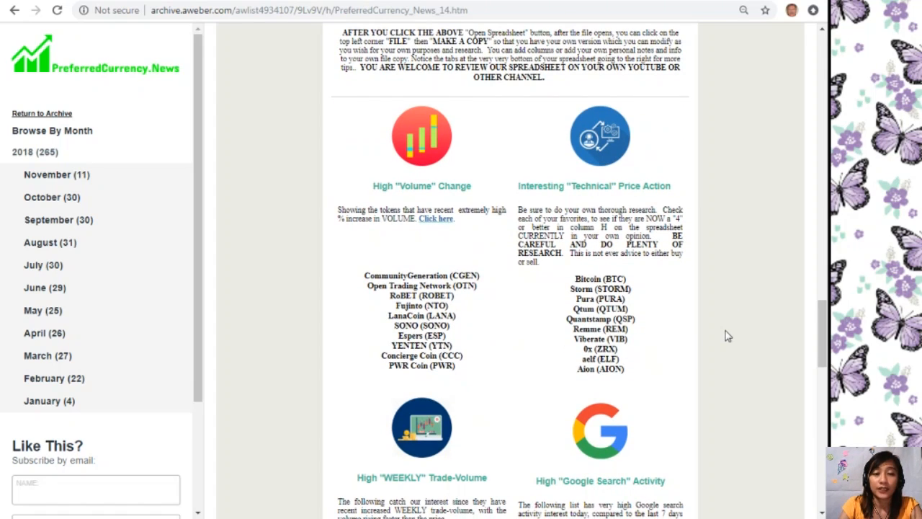
scroll("down", 3)
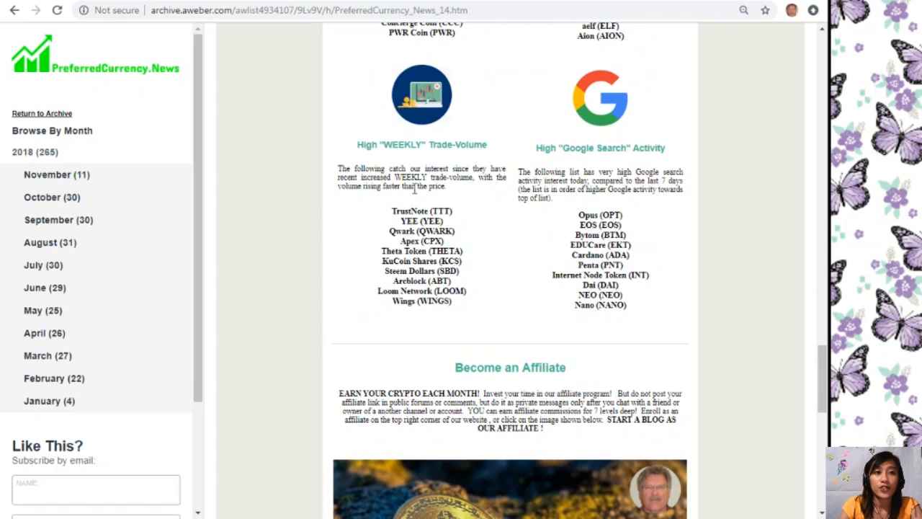
mouse_move(594, 187)
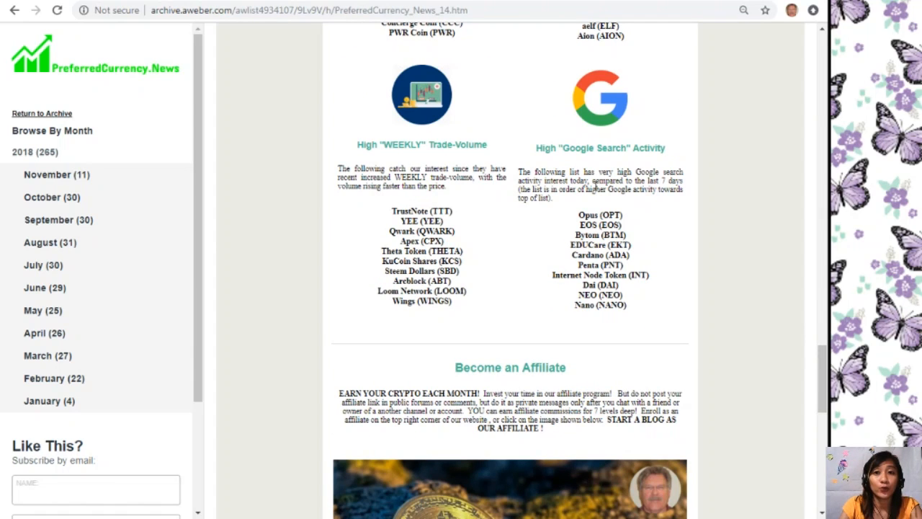
mouse_move(793, 433)
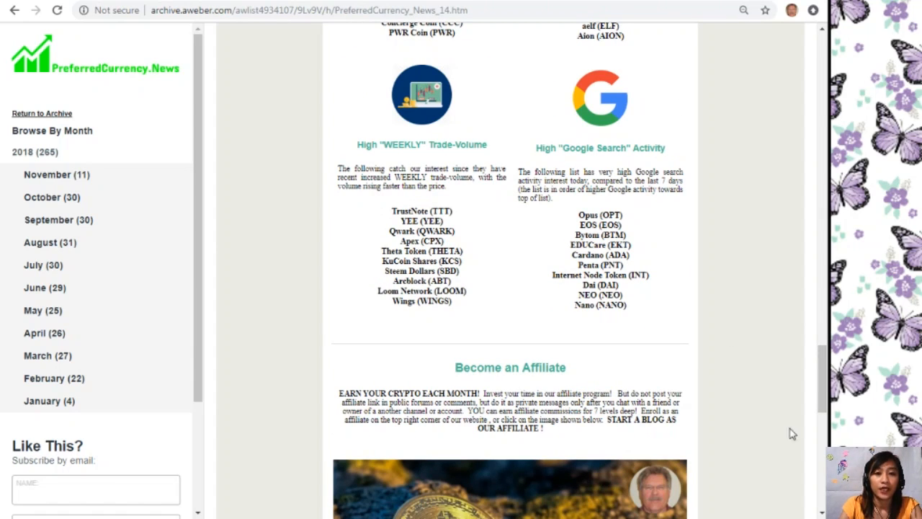
scroll("down", 3)
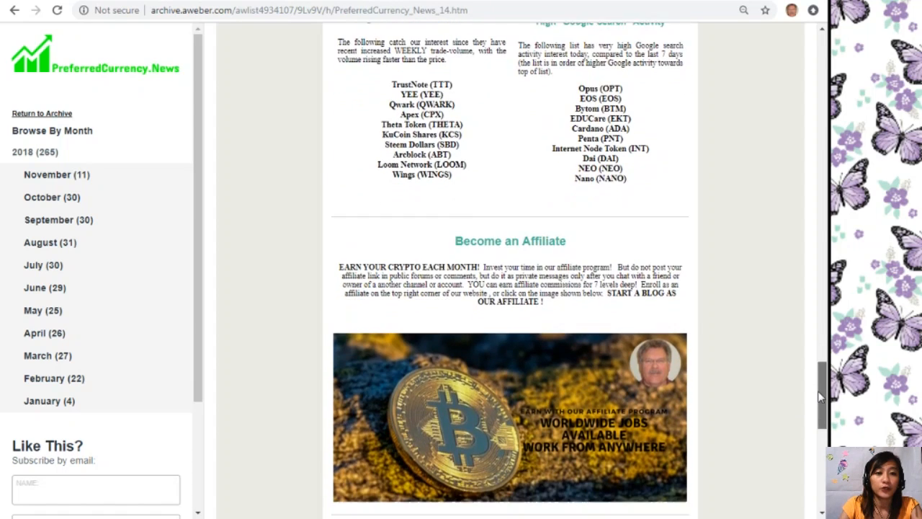
Step: Scroll down to the affiliate banner and spreadsheet training paragraph, with Binance, Bibox and QRYPTOS below
scroll("down", 3)
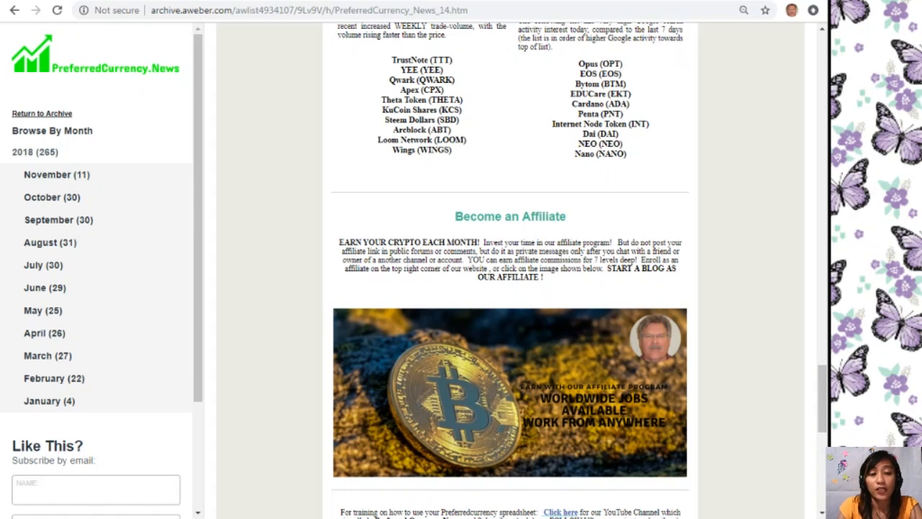
mouse_move(547, 411)
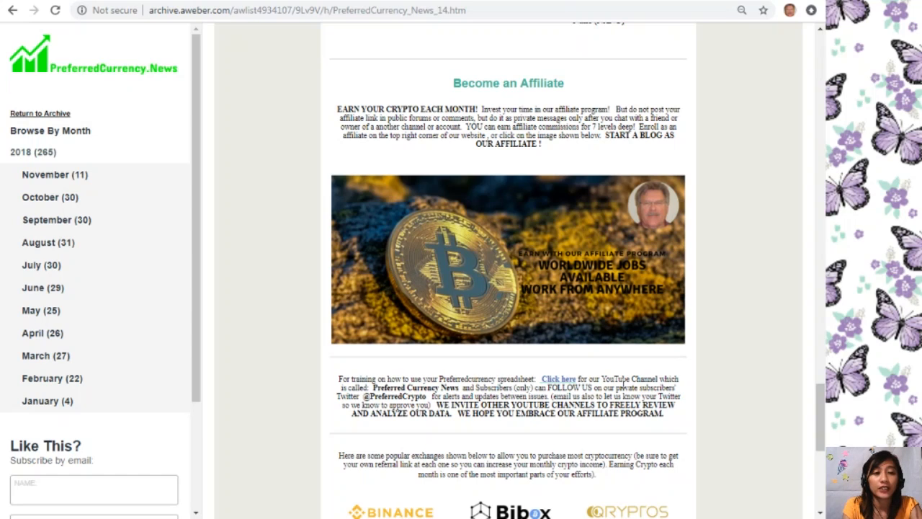
mouse_move(647, 359)
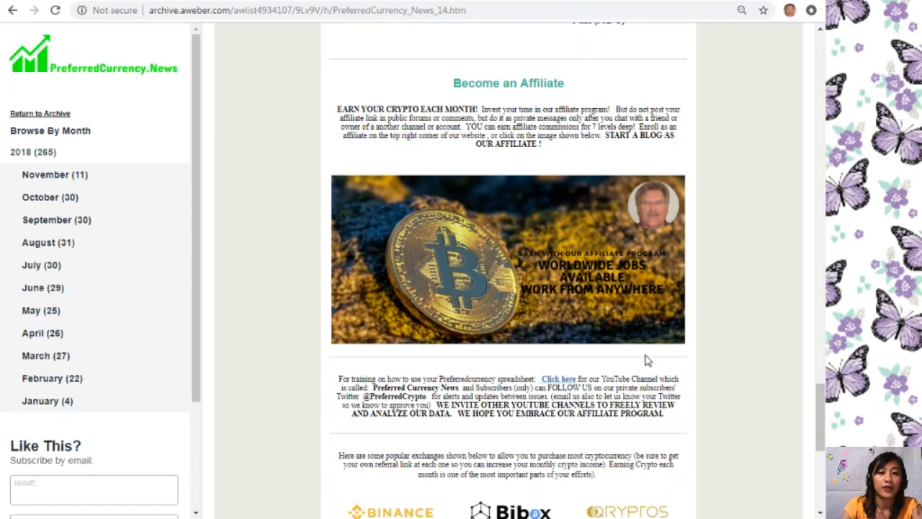
scroll("down", 3)
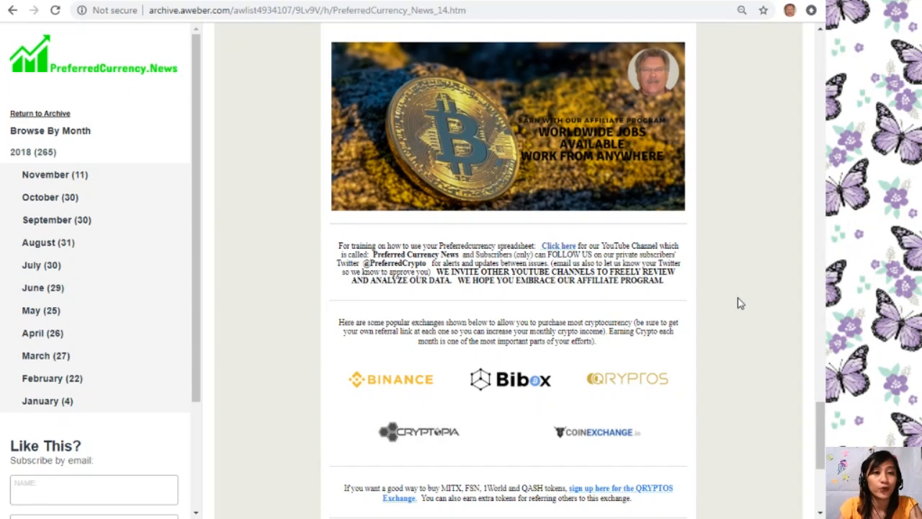
Step: Scroll to the closing notices: QRYPTOS sign-up, free marketplace, Visa debit card and extra income
scroll("down", 3)
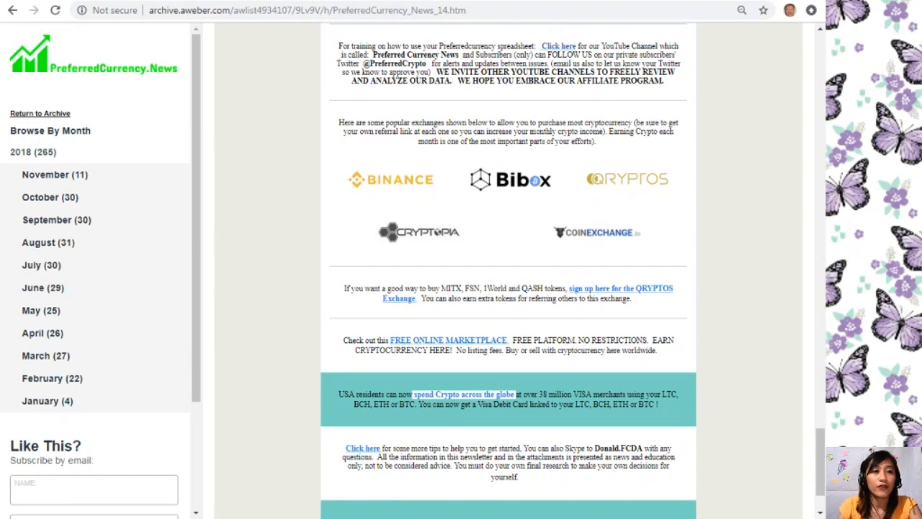
scroll("down", 3)
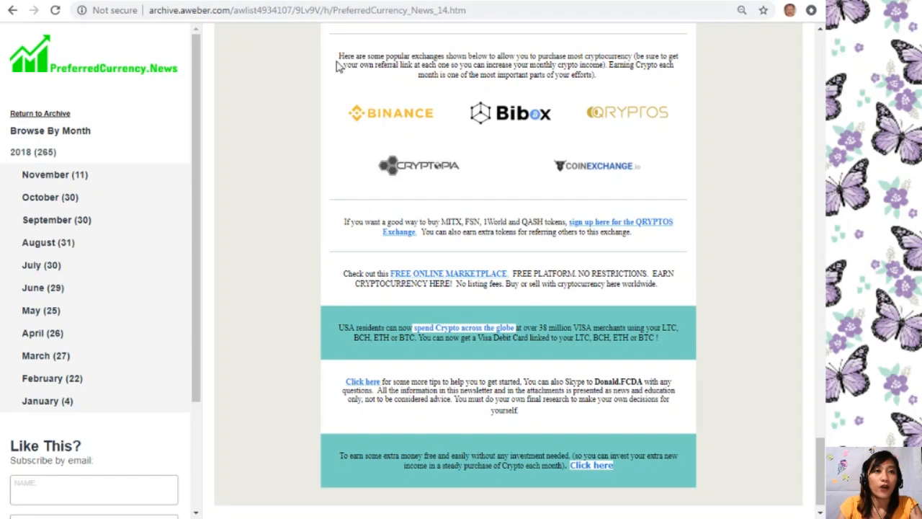
mouse_move(484, 134)
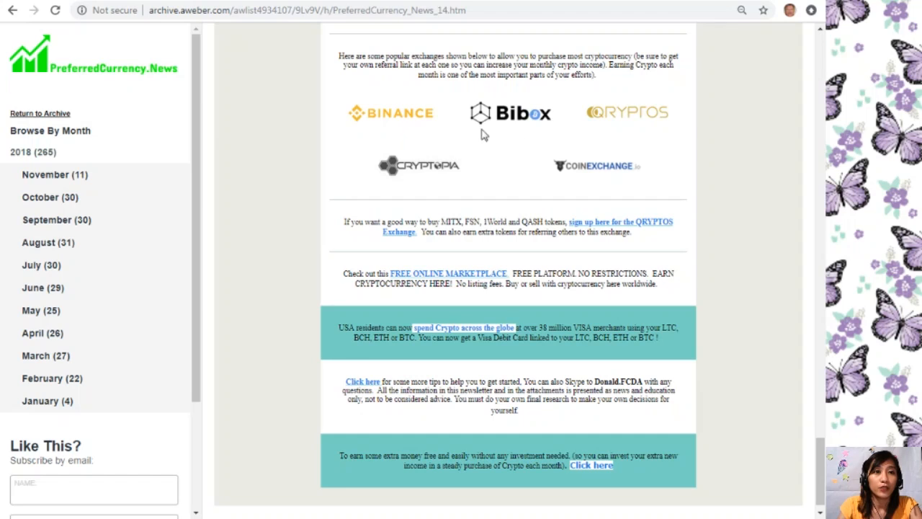
mouse_move(351, 136)
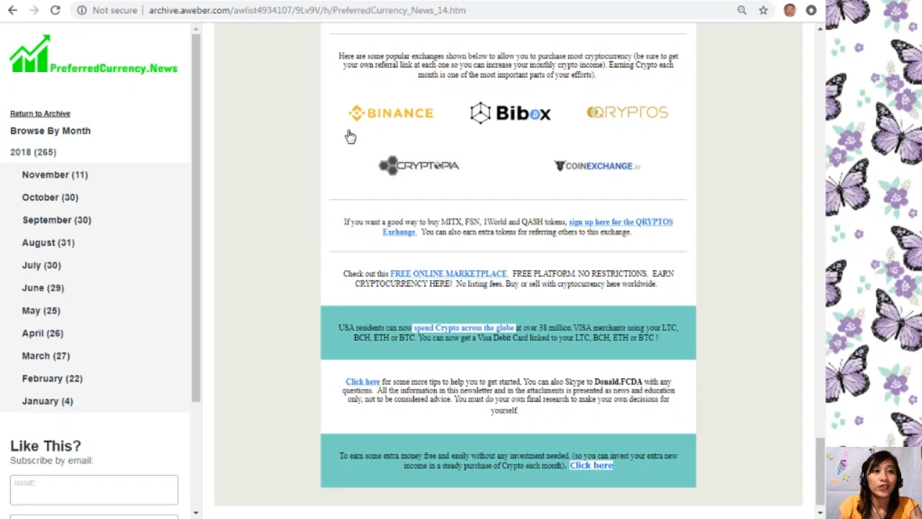
mouse_move(807, 113)
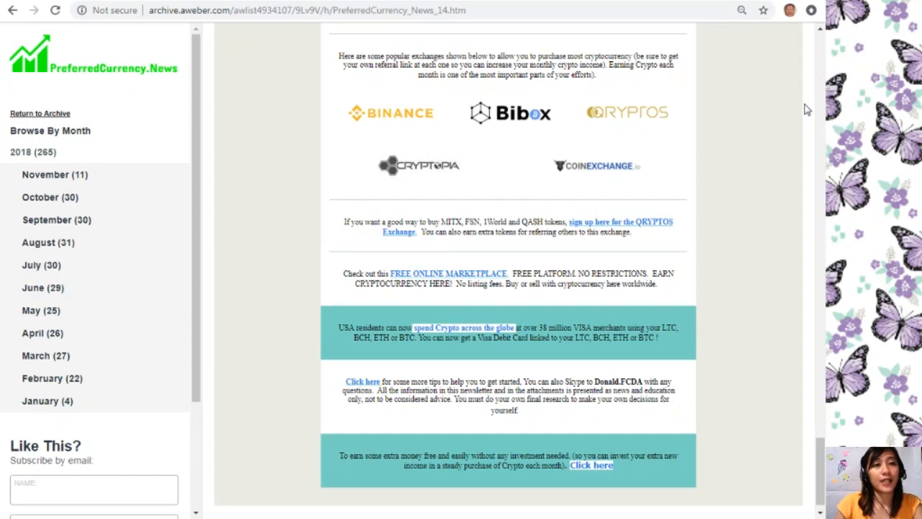
mouse_move(674, 145)
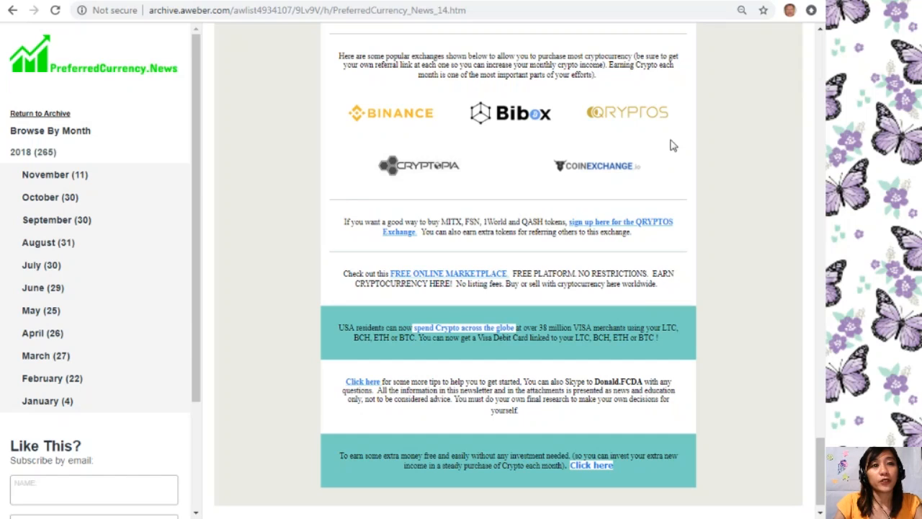
mouse_move(729, 289)
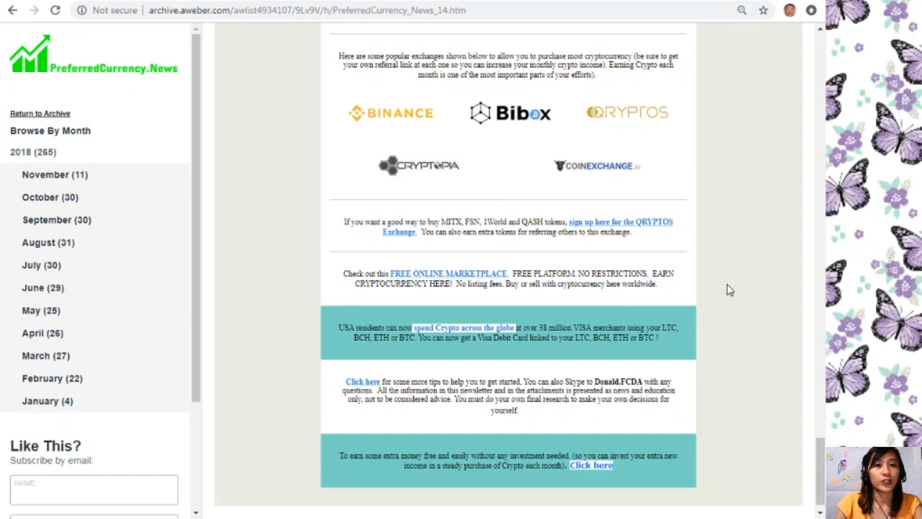
mouse_move(735, 282)
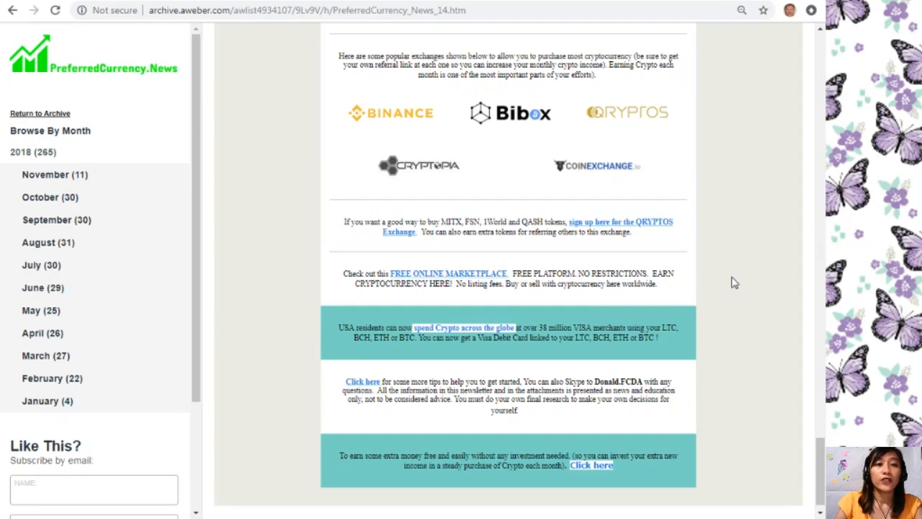
mouse_move(409, 243)
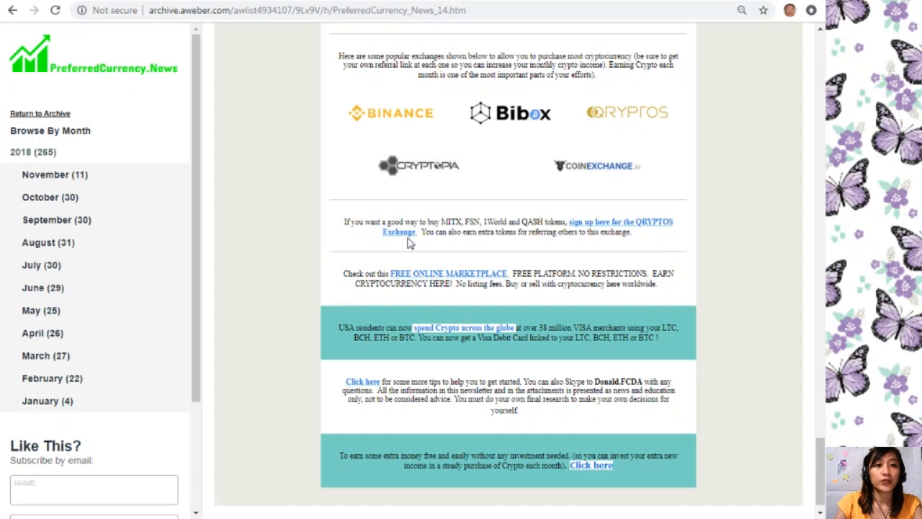
mouse_move(460, 243)
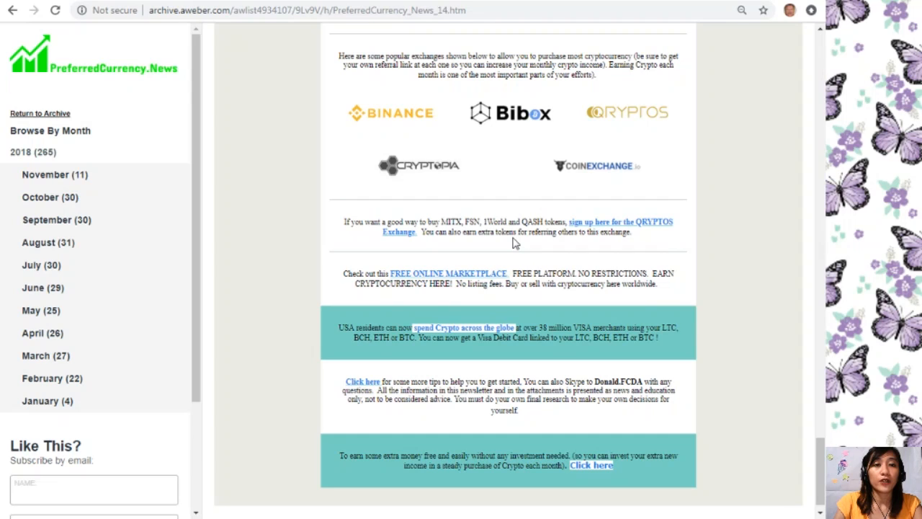
mouse_move(443, 260)
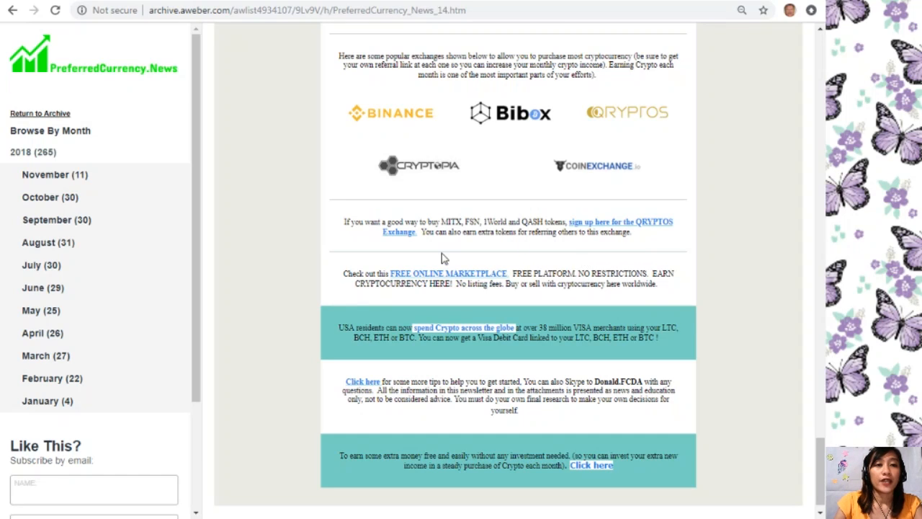
mouse_move(428, 284)
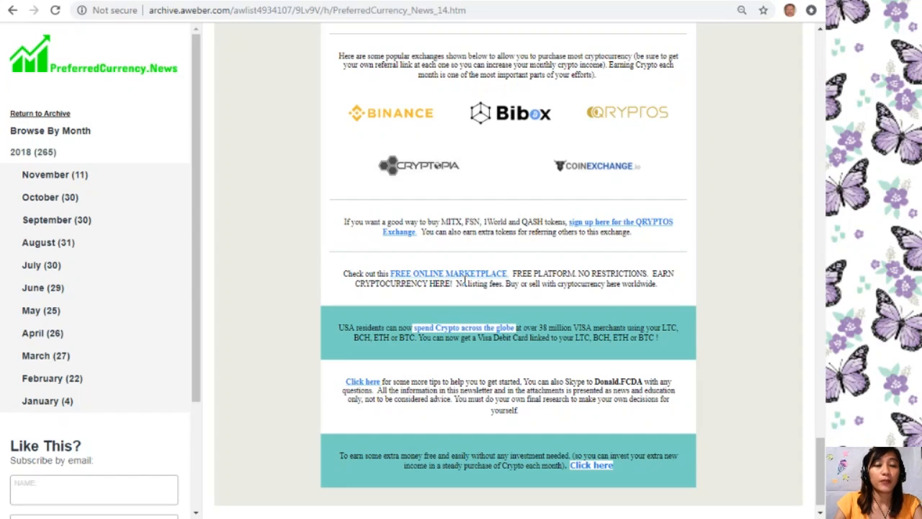
mouse_move(623, 299)
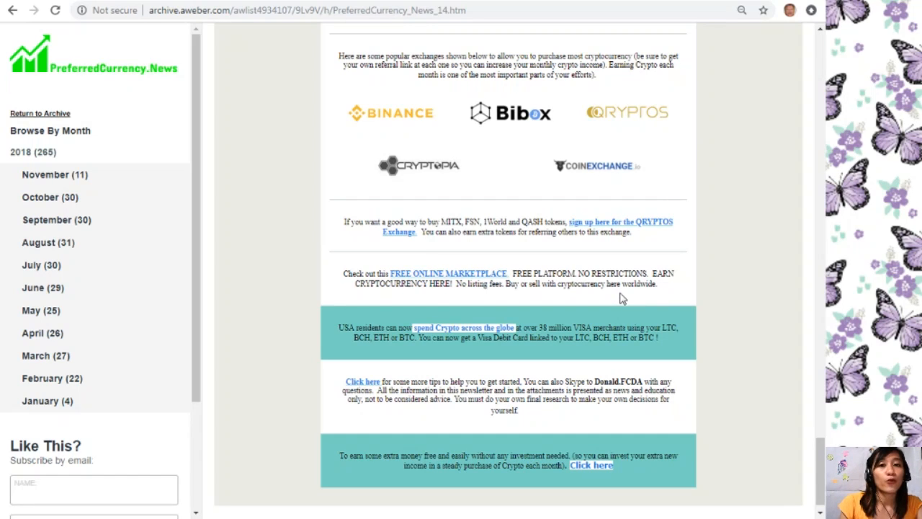
mouse_move(781, 360)
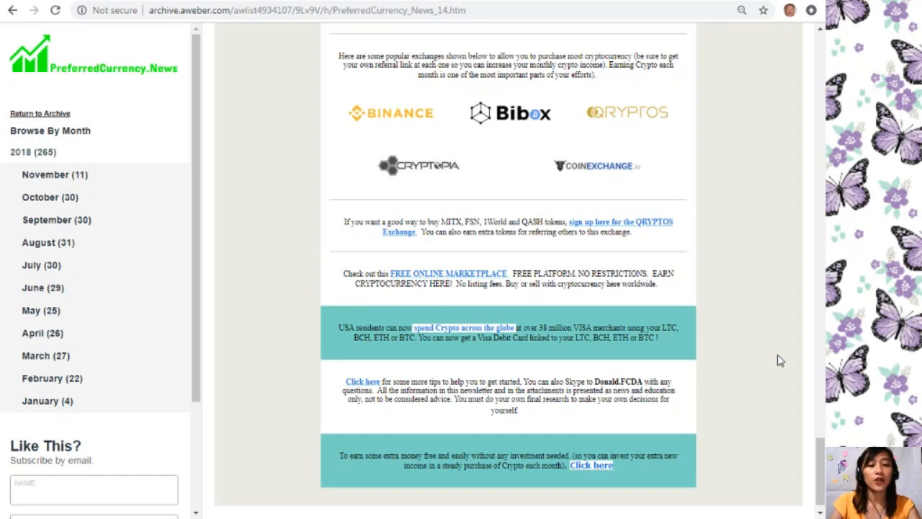
Step: Scroll to the very end of the newsletter, showing the Powered by AWeber footer
scroll("down", 3)
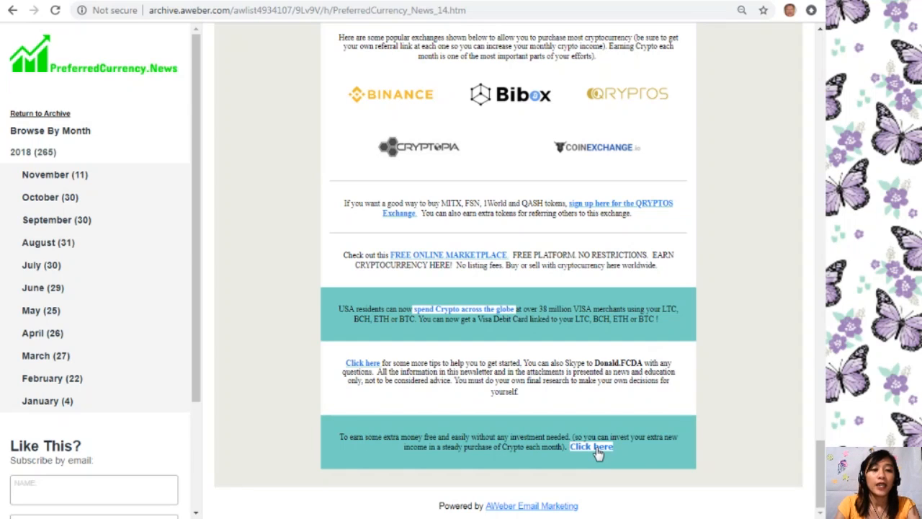
mouse_move(308, 103)
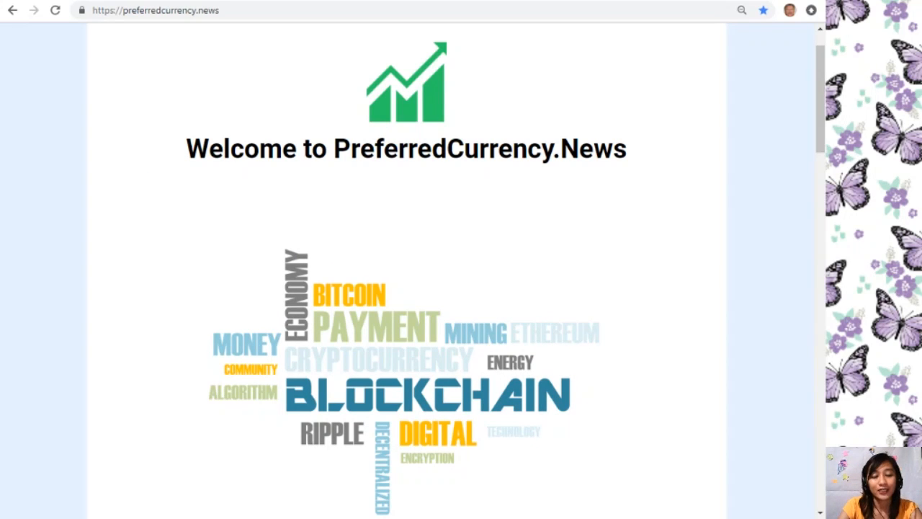
mouse_move(805, 295)
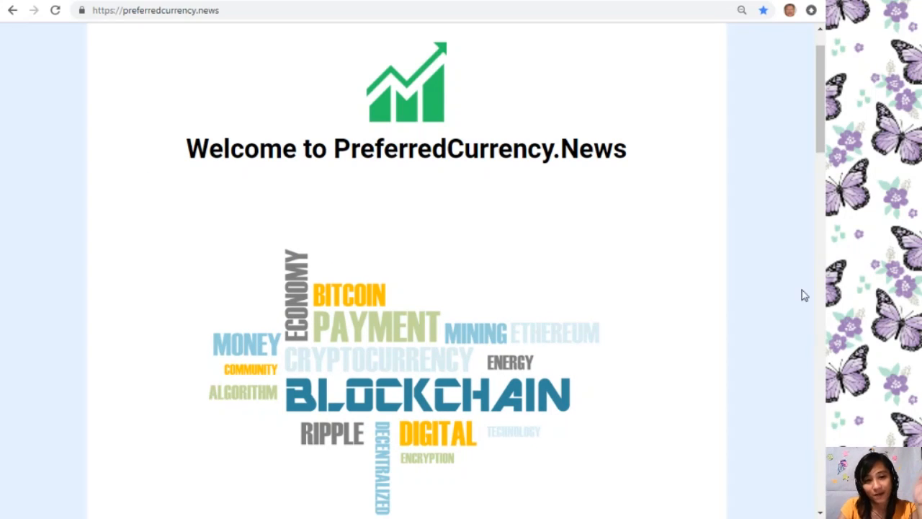